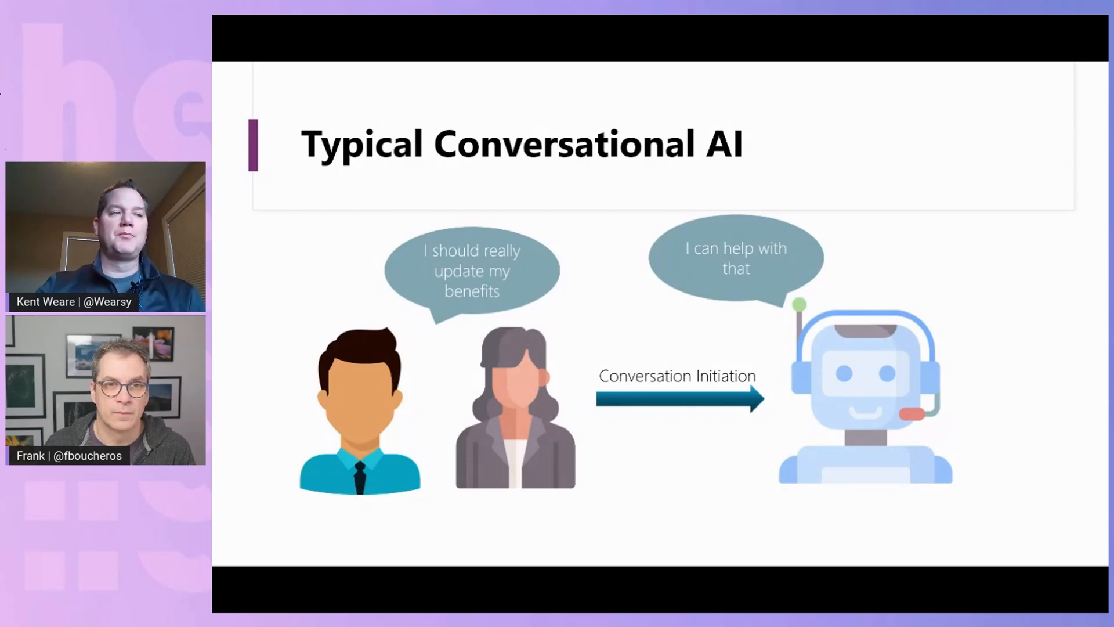
pyautogui.moveTo(981, 361)
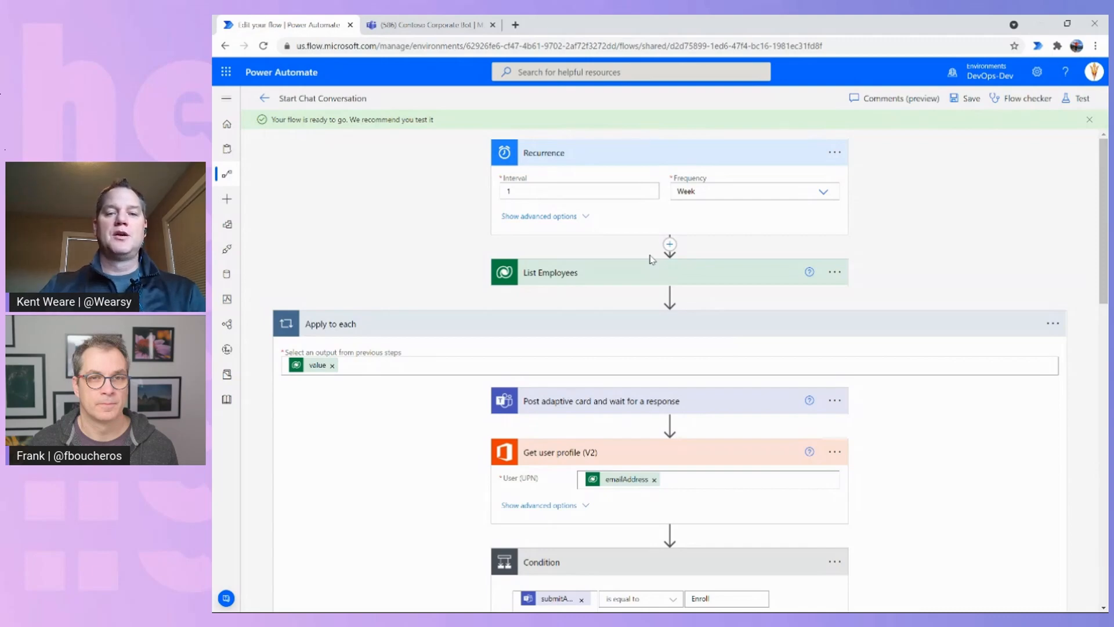
pyautogui.moveTo(626, 238)
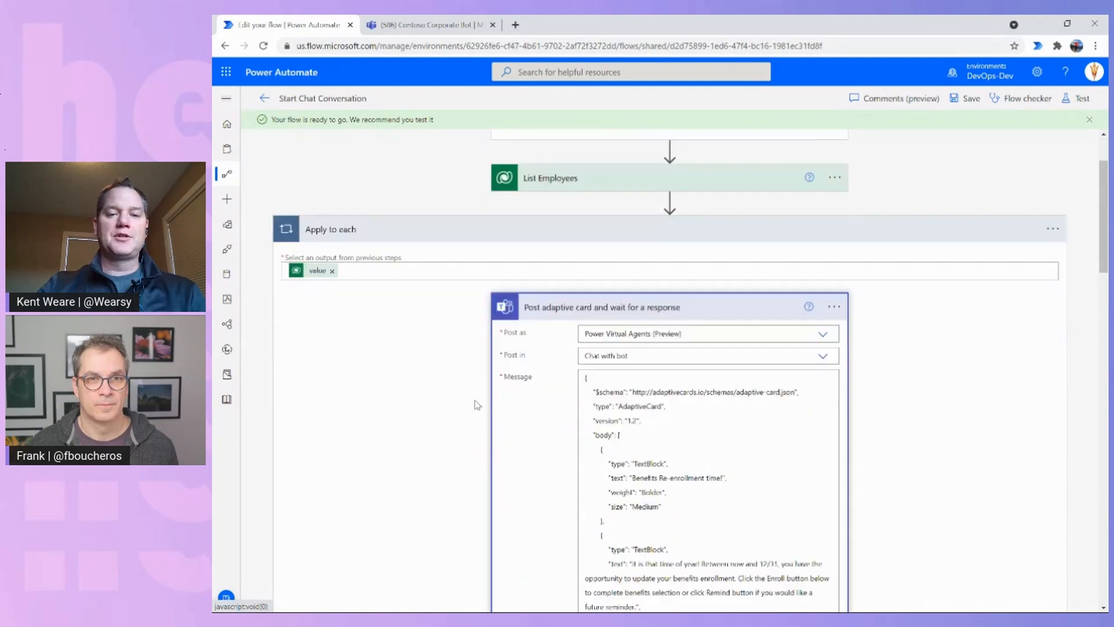
# Scroll down to view the adaptive card step's benefits re-enrollment JSON definition.
pyautogui.scroll(-3)
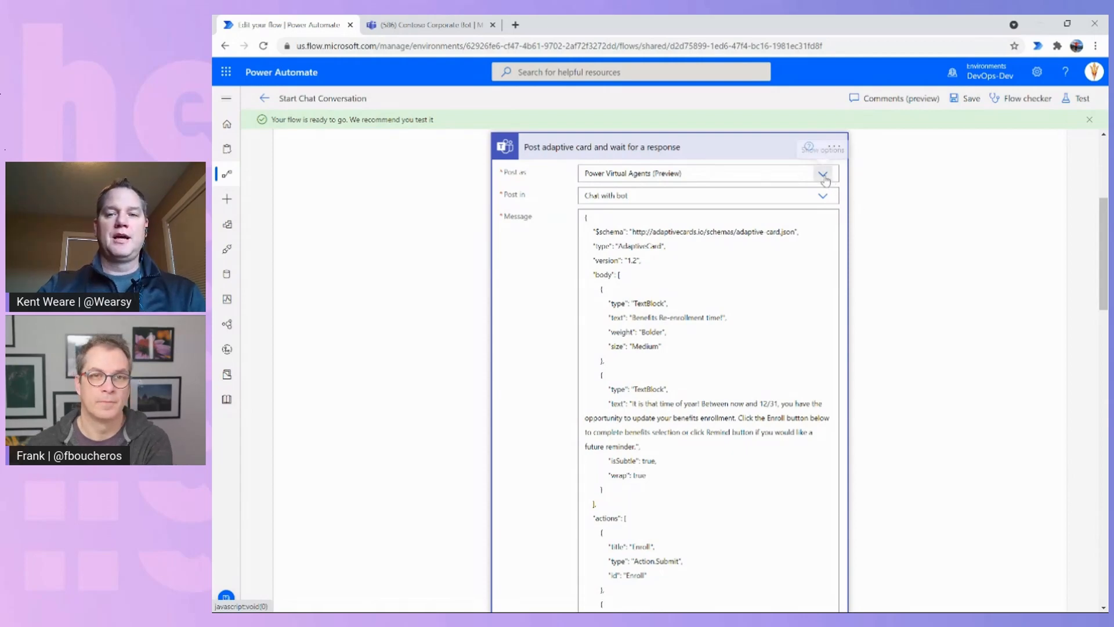
pyautogui.click(822, 173)
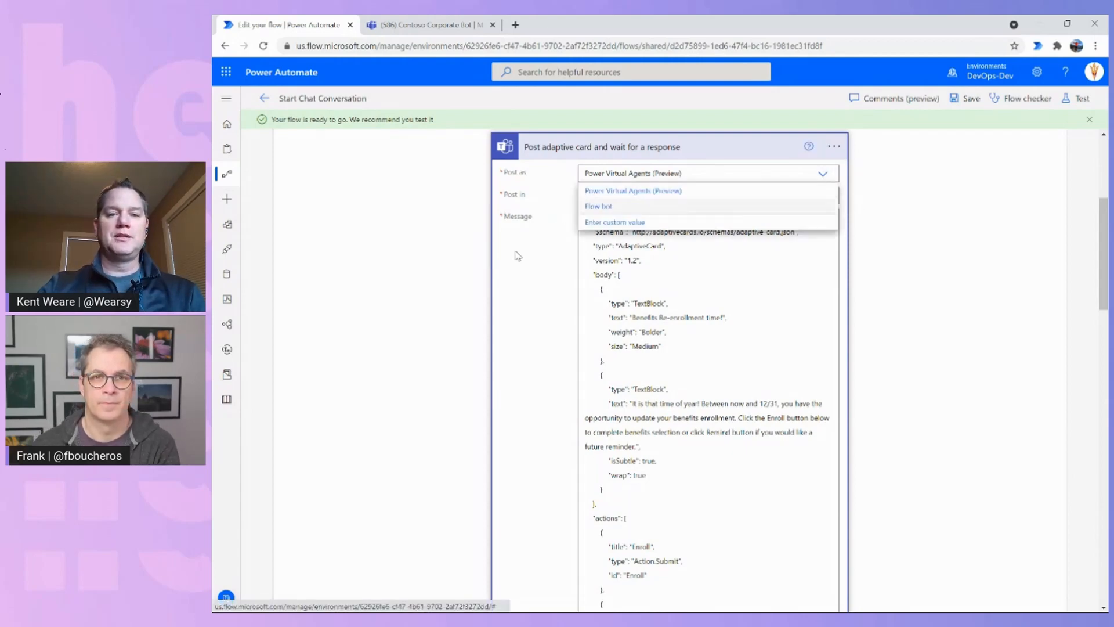
pyautogui.click(605, 195)
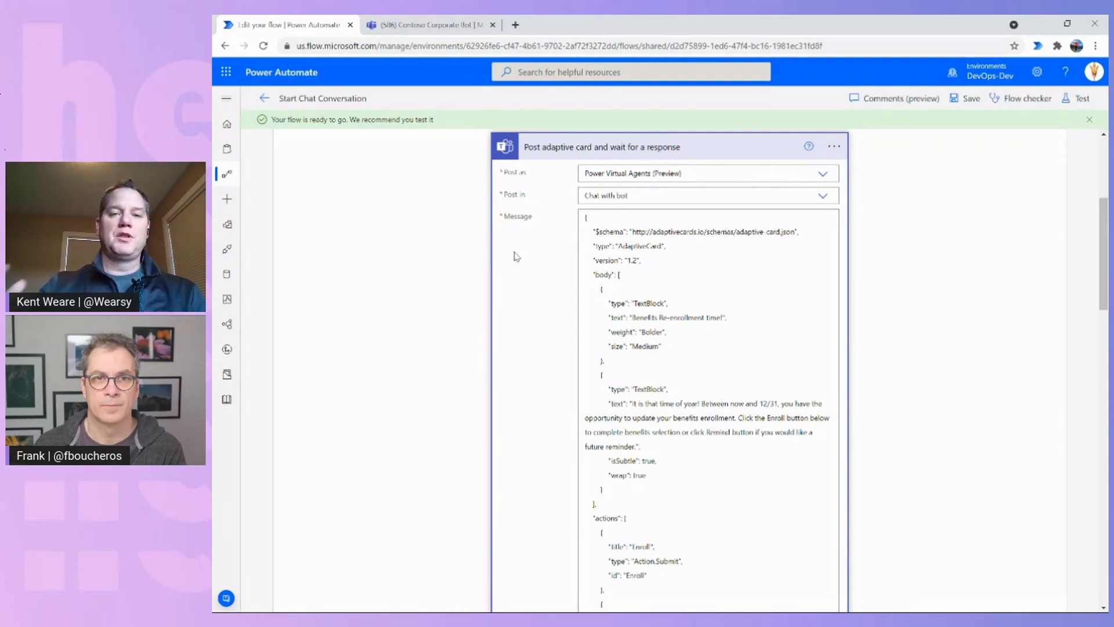
pyautogui.moveTo(650, 162)
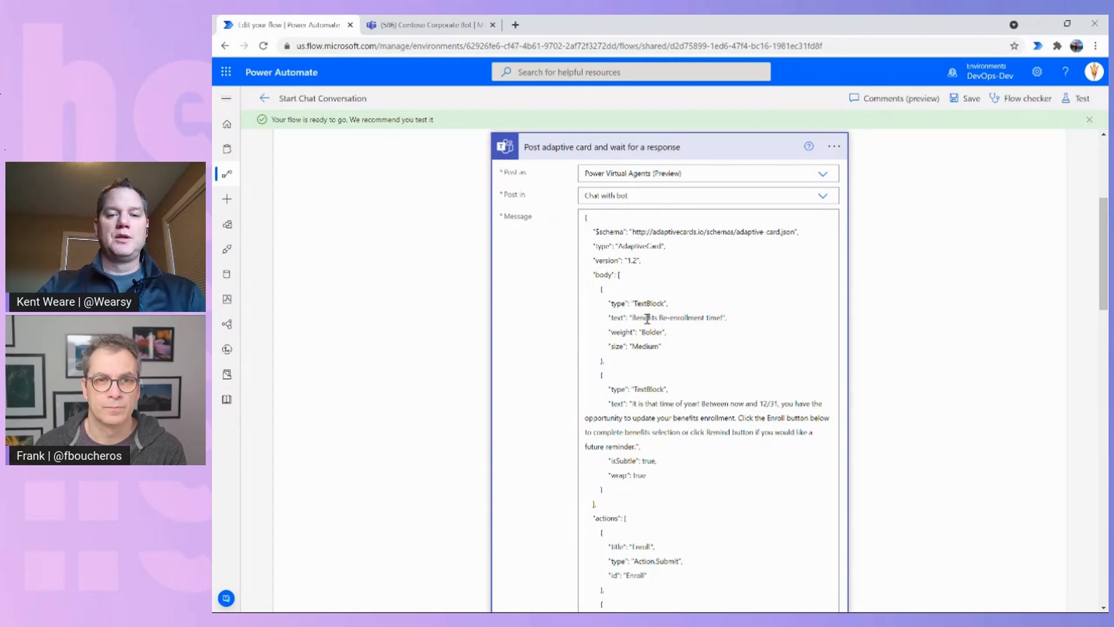
pyautogui.scroll(-3)
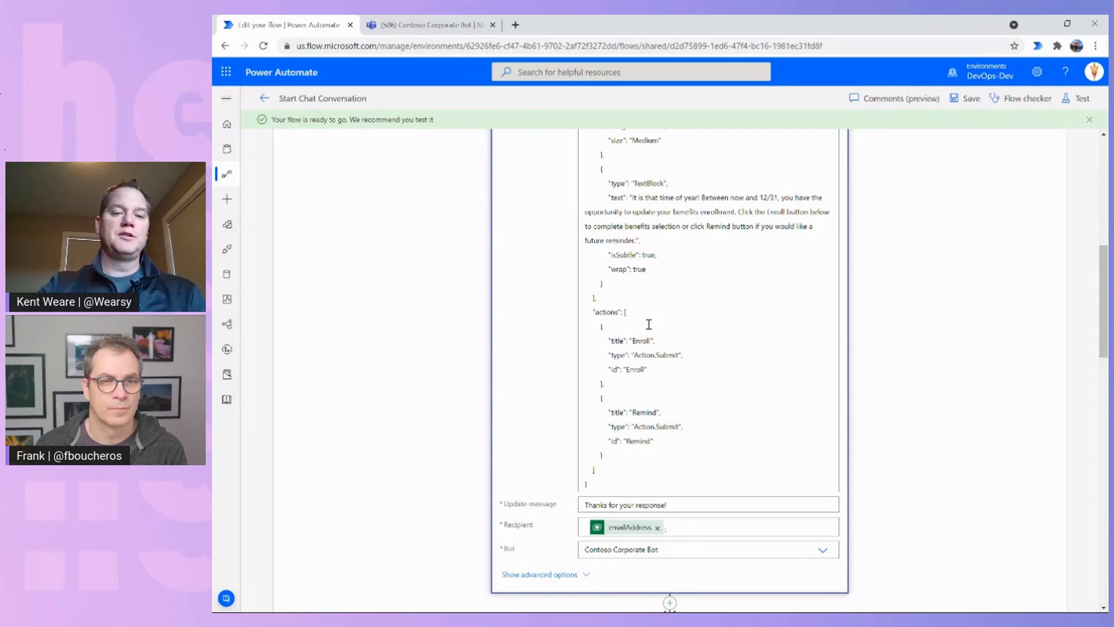
pyautogui.scroll(-3)
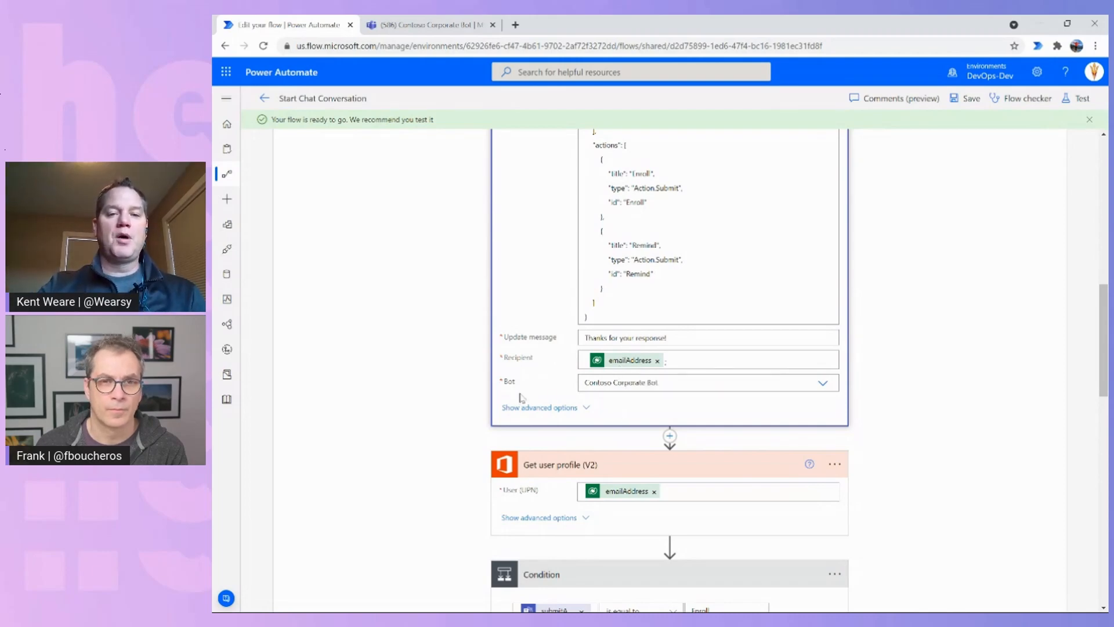
pyautogui.moveTo(593, 402)
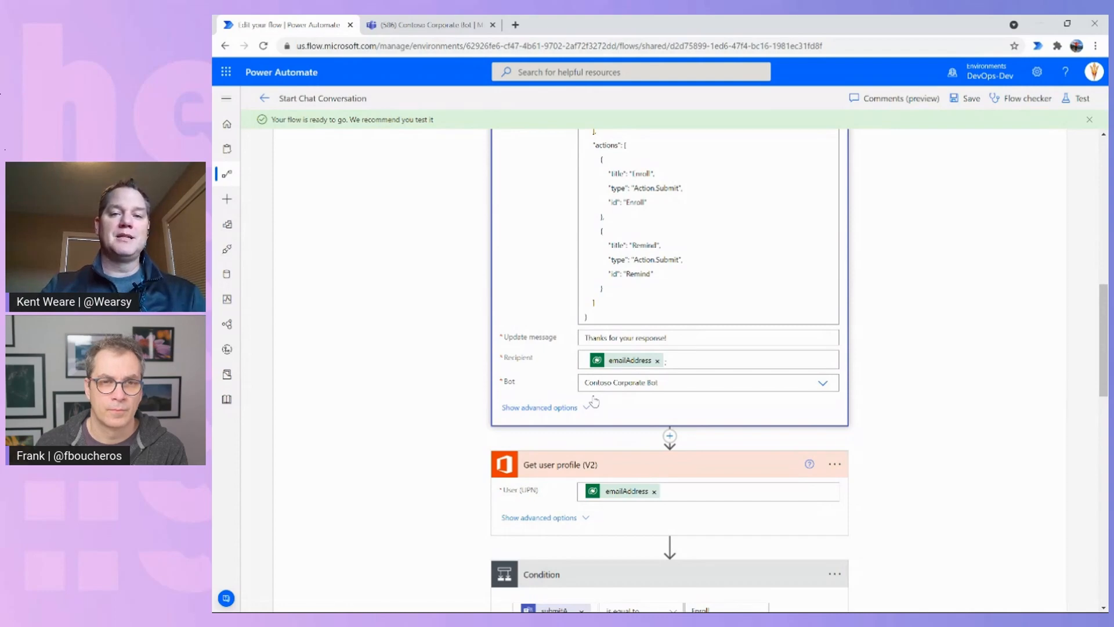
# Expand List Employees, then scroll to the Condition checking for Enroll and its branches.
pyautogui.scroll(3)
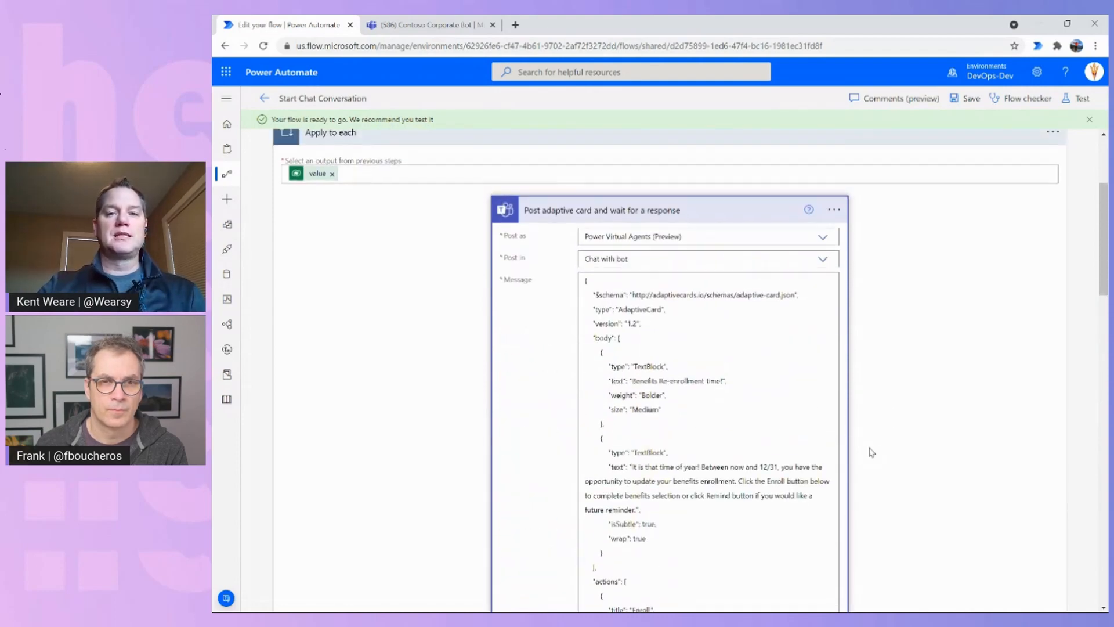
pyautogui.scroll(3)
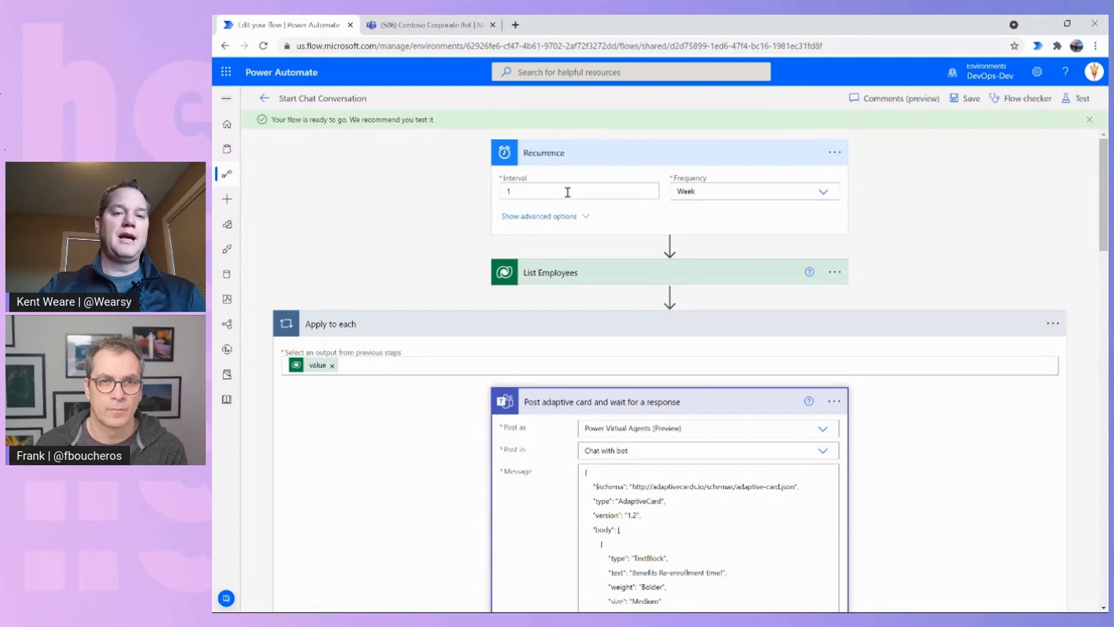
pyautogui.moveTo(564, 240)
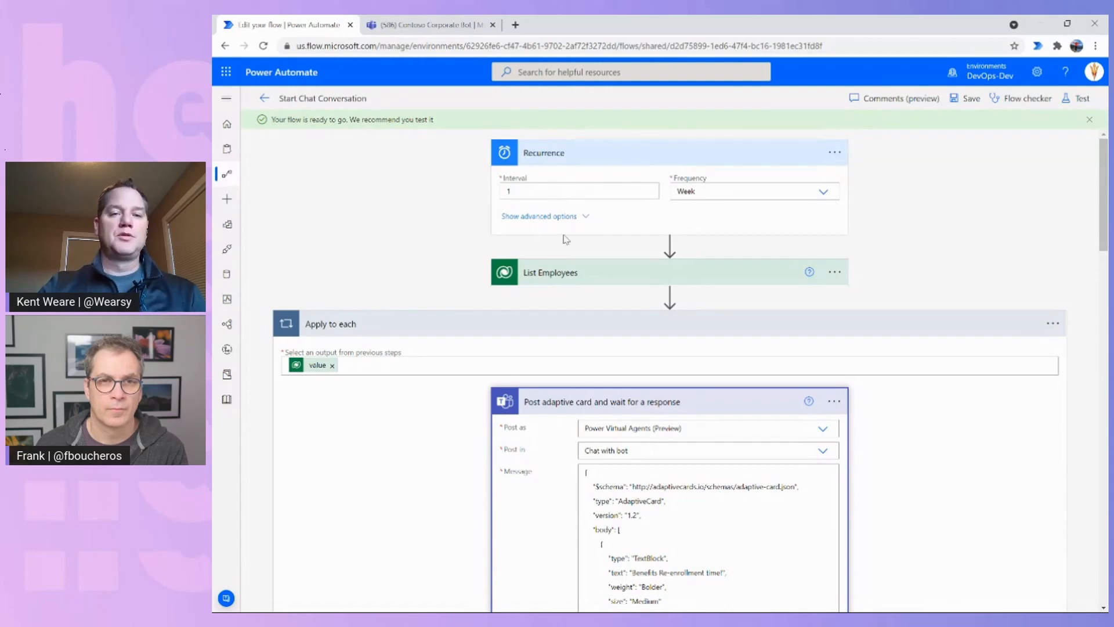
pyautogui.click(551, 272)
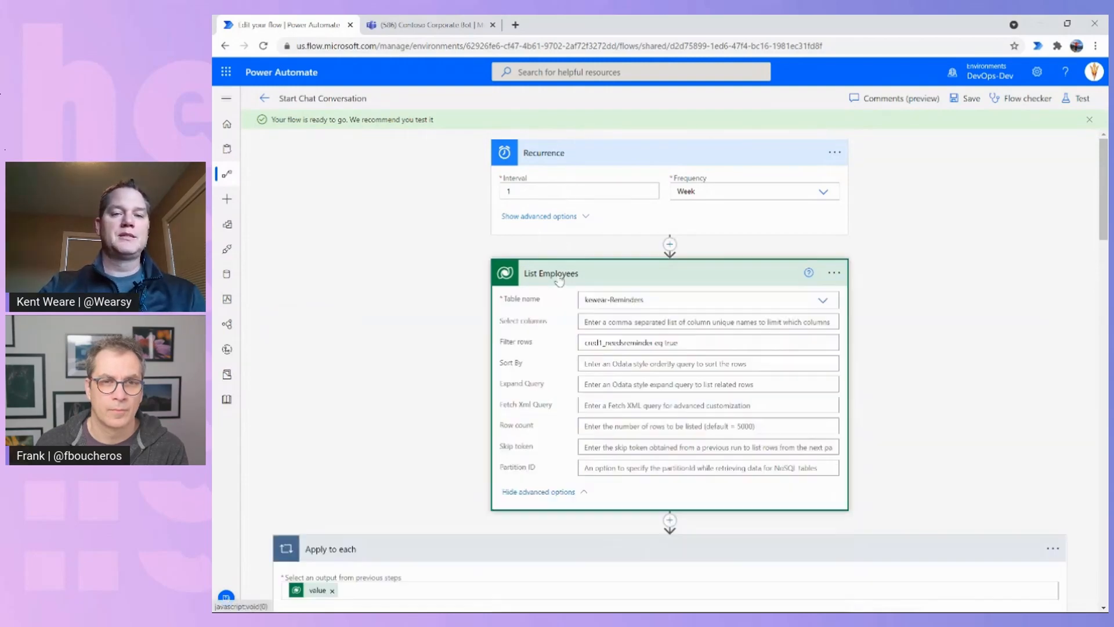
pyautogui.moveTo(618, 342)
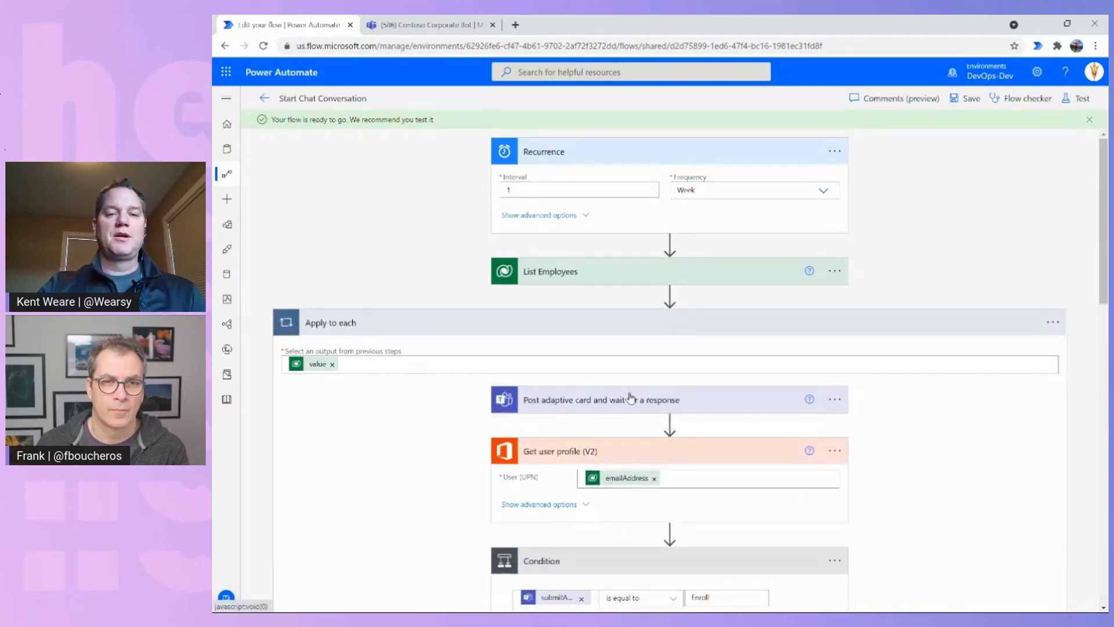
pyautogui.scroll(-3)
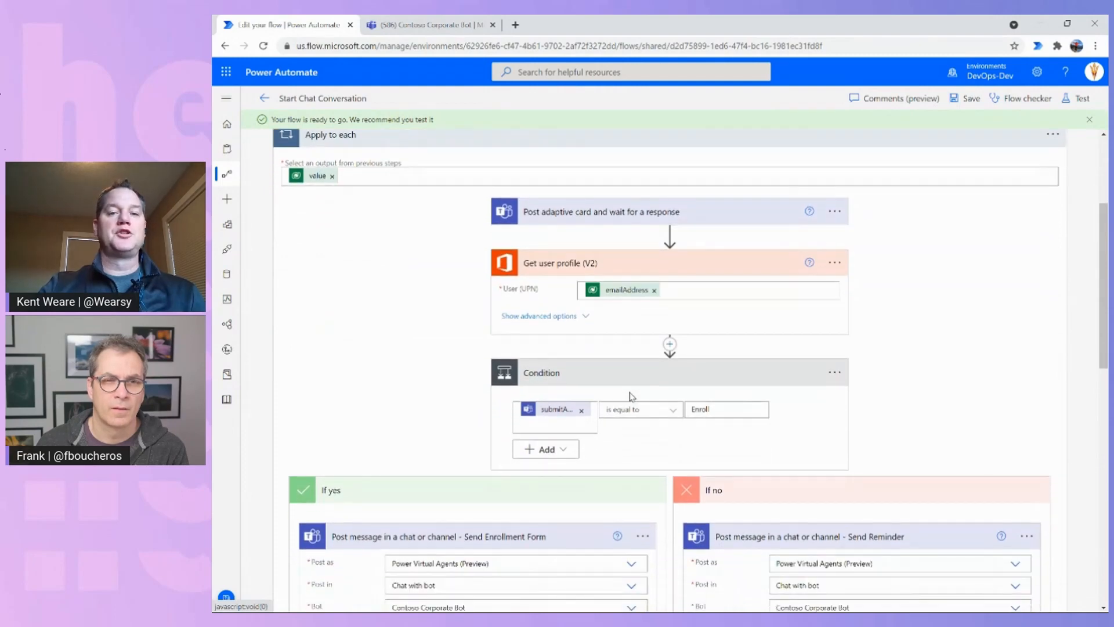
pyautogui.scroll(-3)
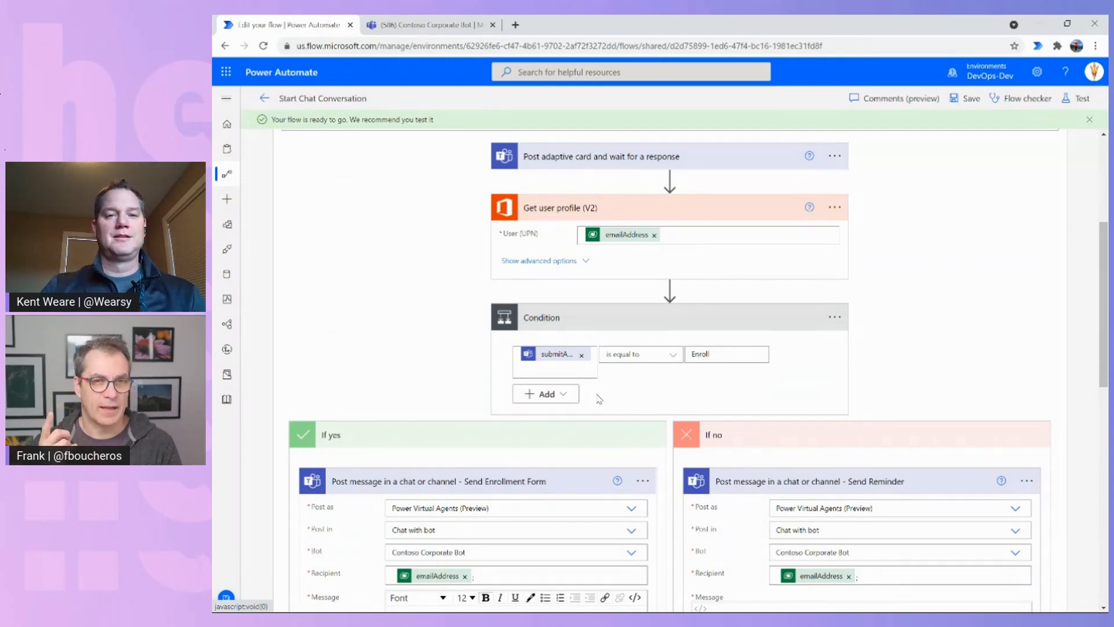
pyautogui.scroll(3)
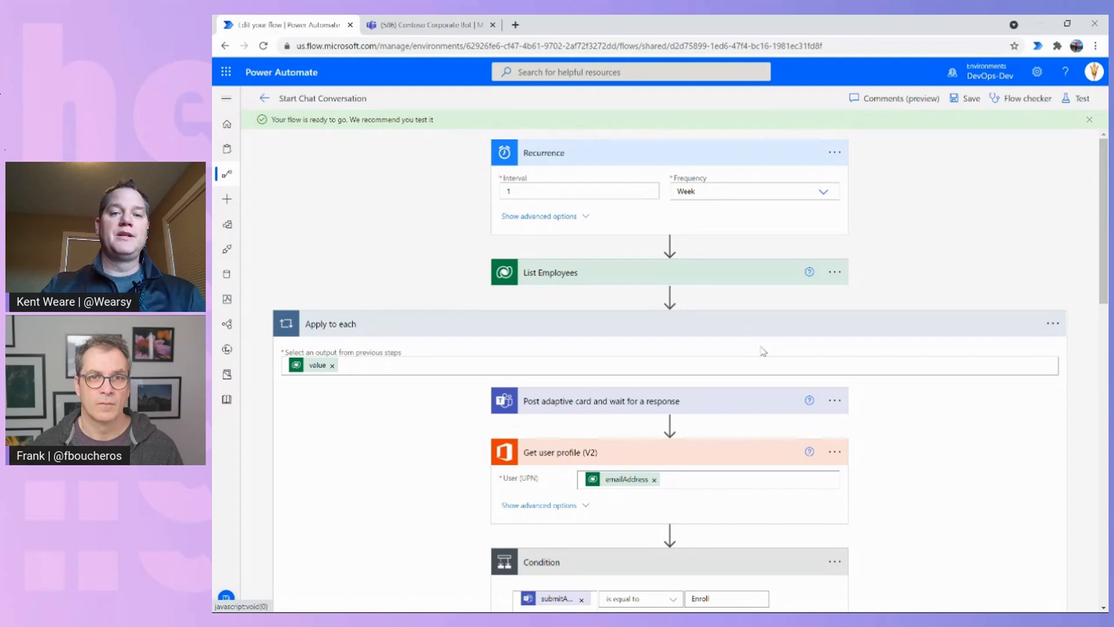
pyautogui.moveTo(702, 354)
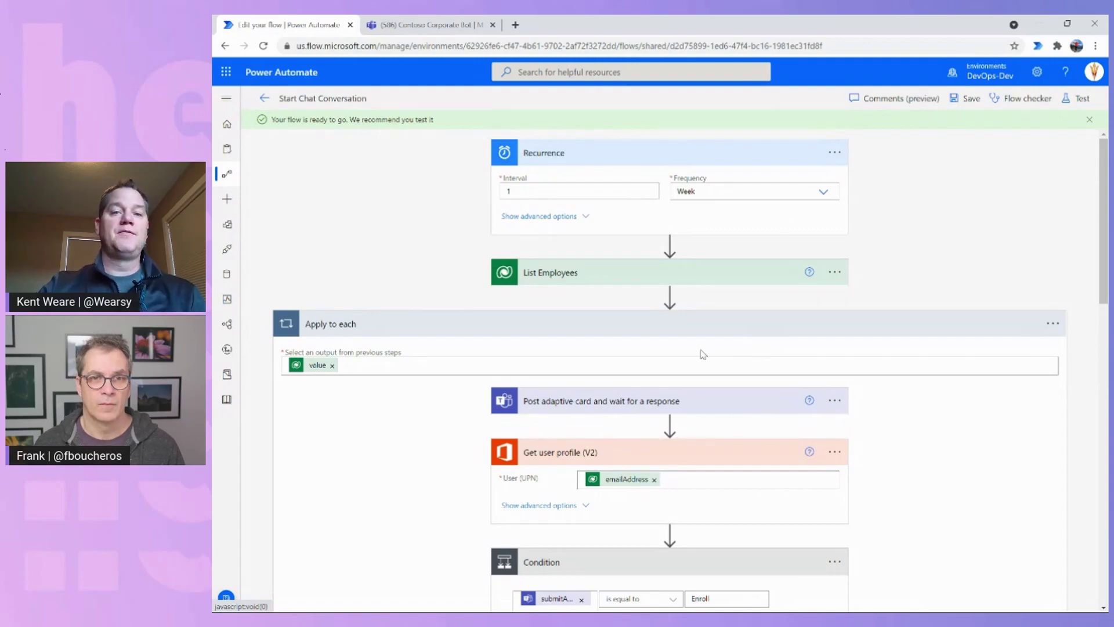
pyautogui.scroll(-3)
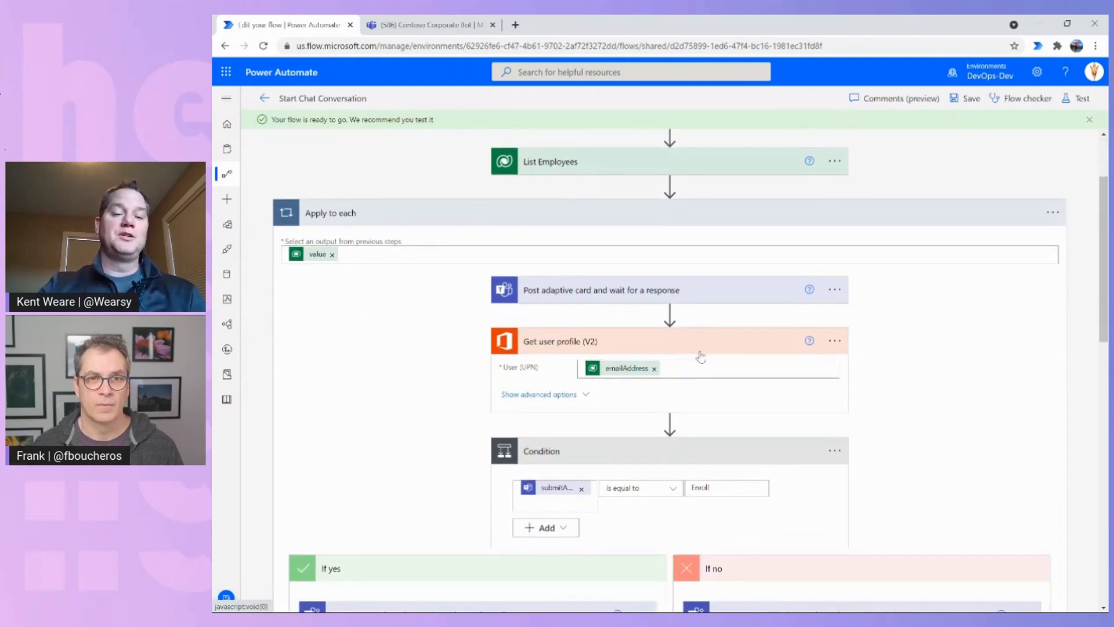
pyautogui.scroll(-3)
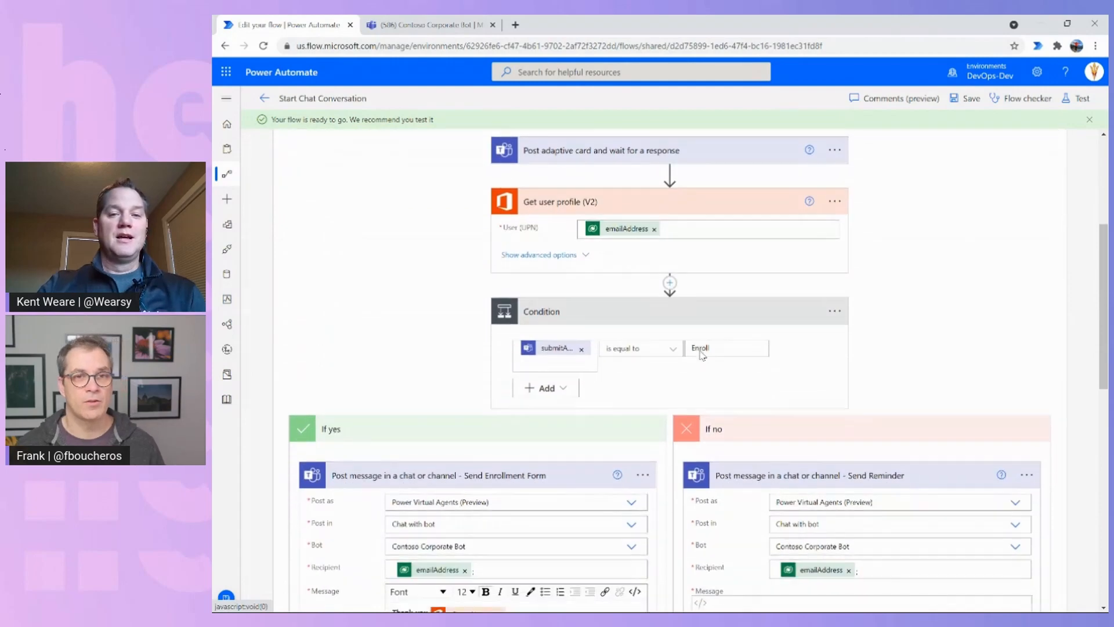
pyautogui.click(724, 347)
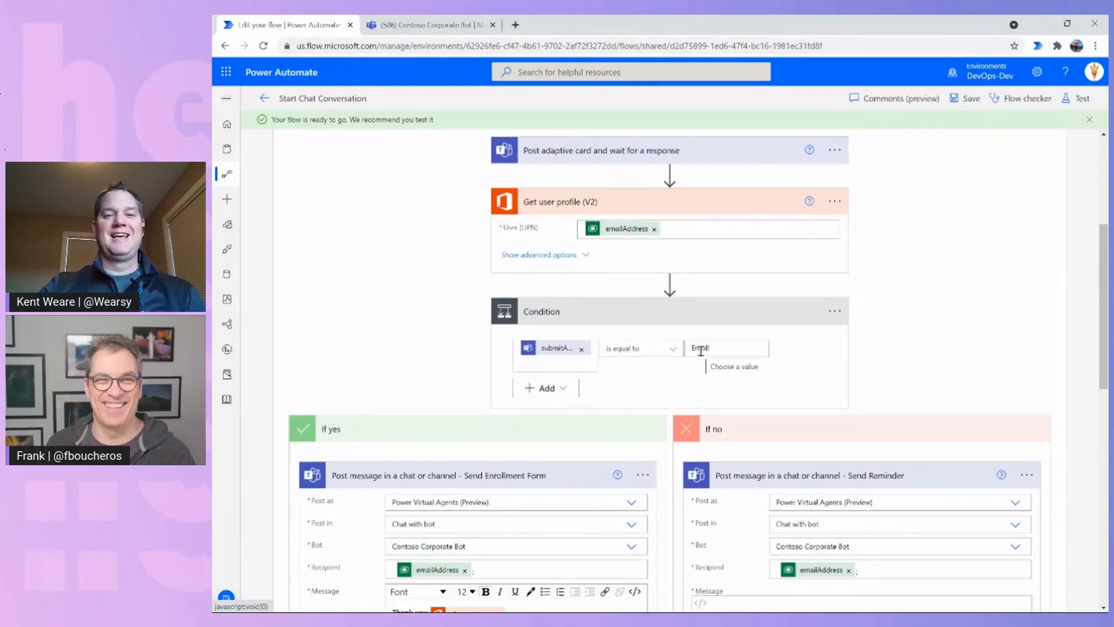
pyautogui.scroll(-3)
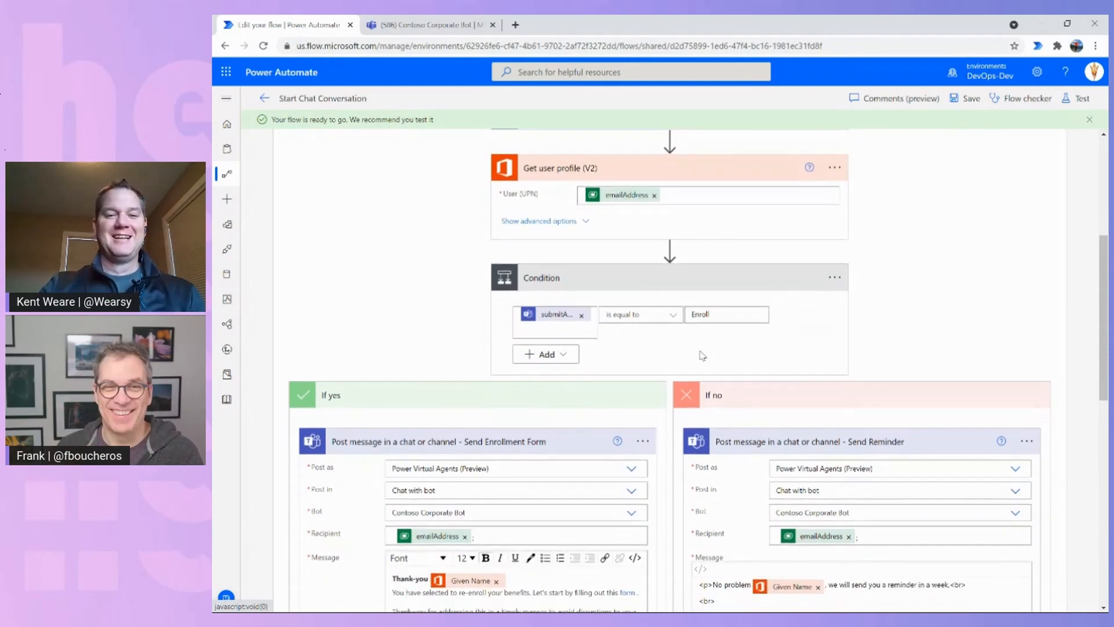
pyautogui.scroll(3)
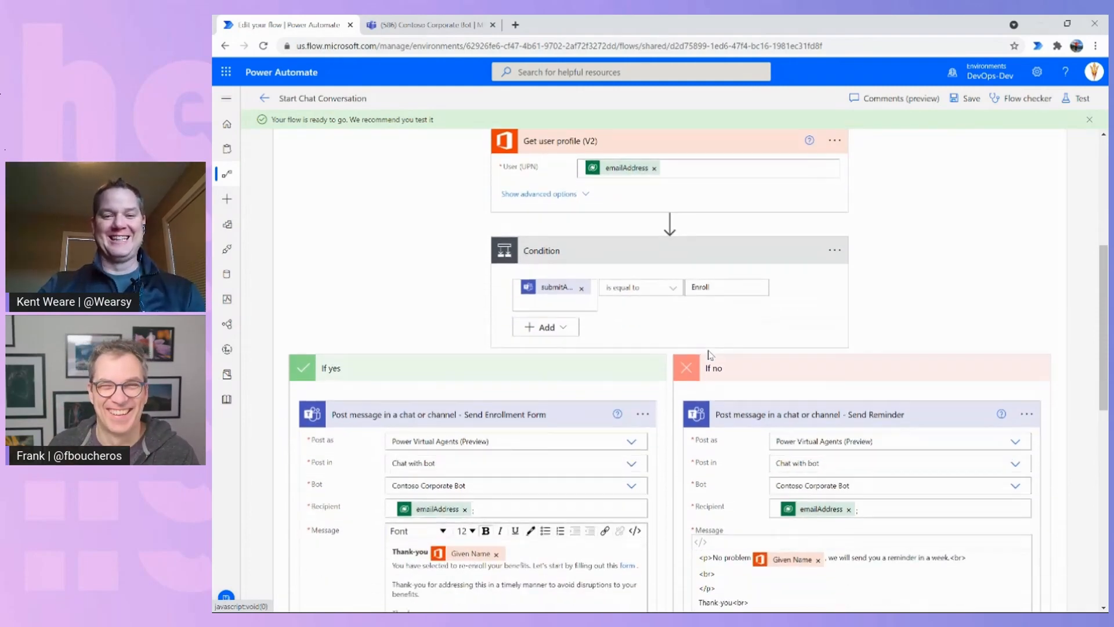
pyautogui.scroll(3)
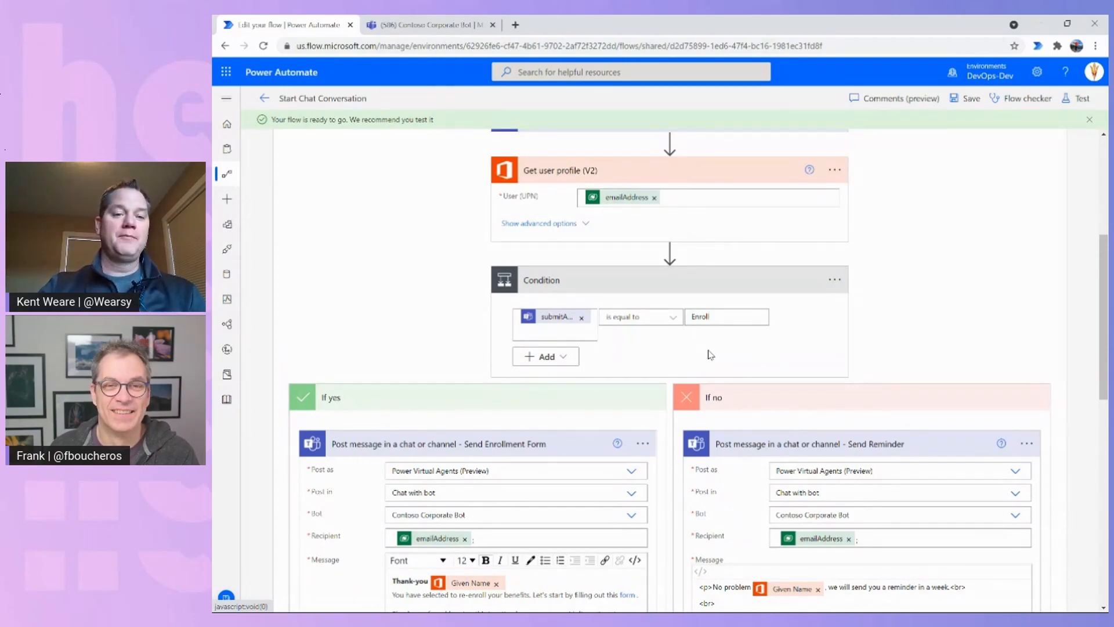
pyautogui.scroll(-3)
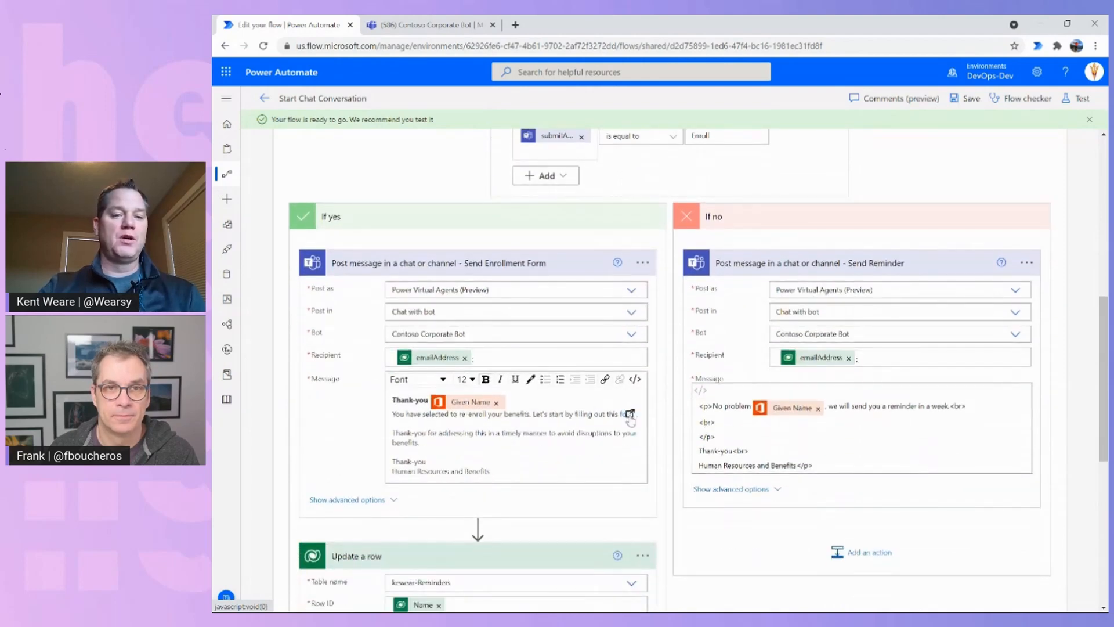
pyautogui.scroll(-3)
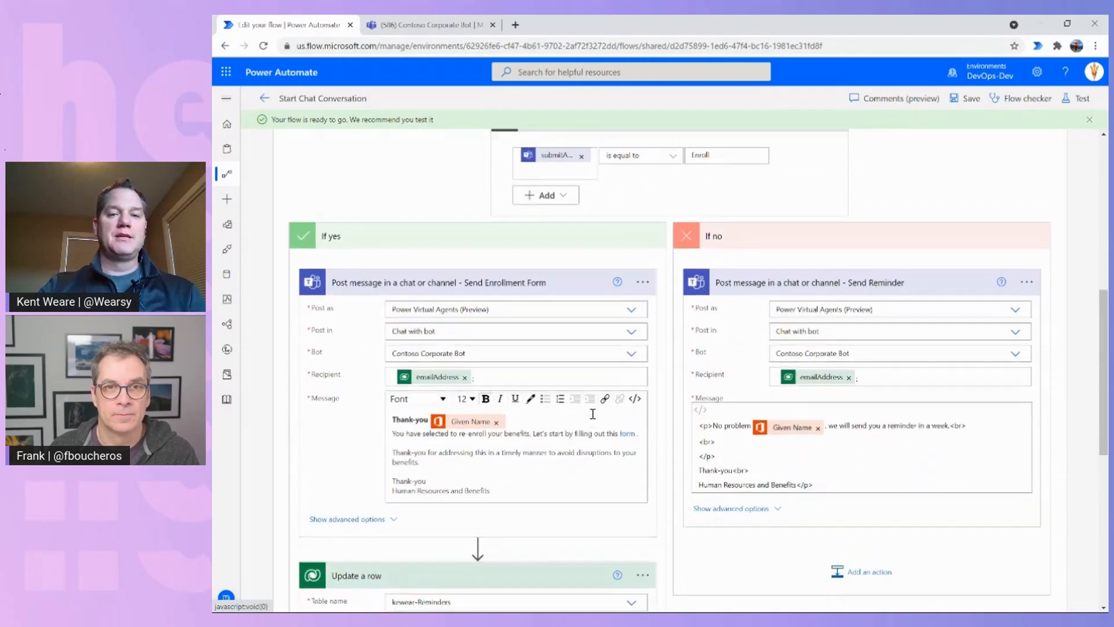
pyautogui.scroll(3)
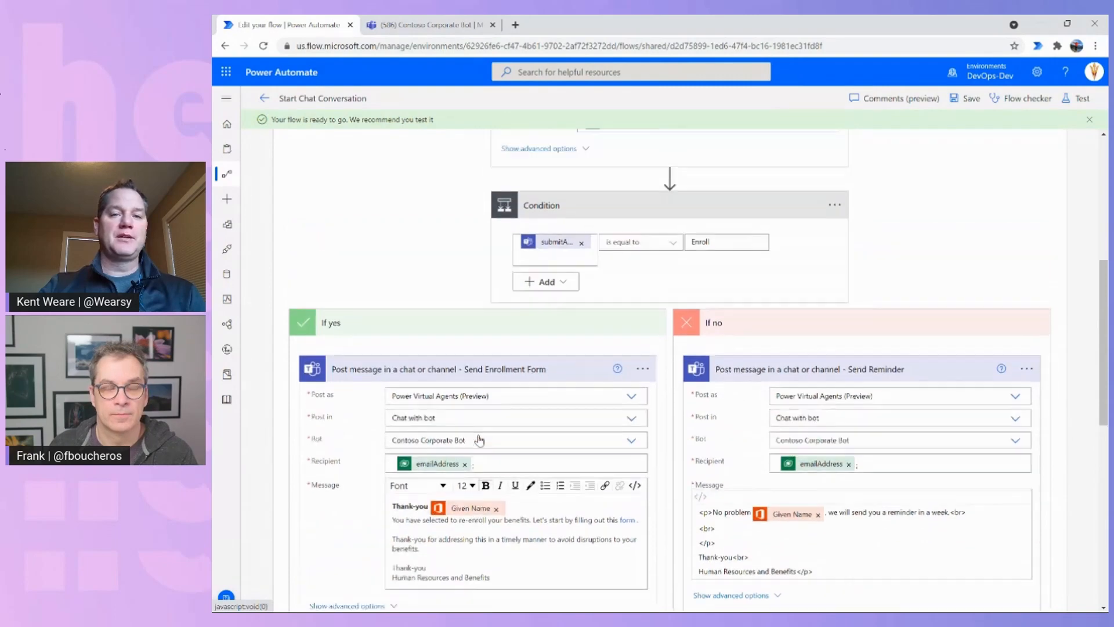
pyautogui.scroll(3)
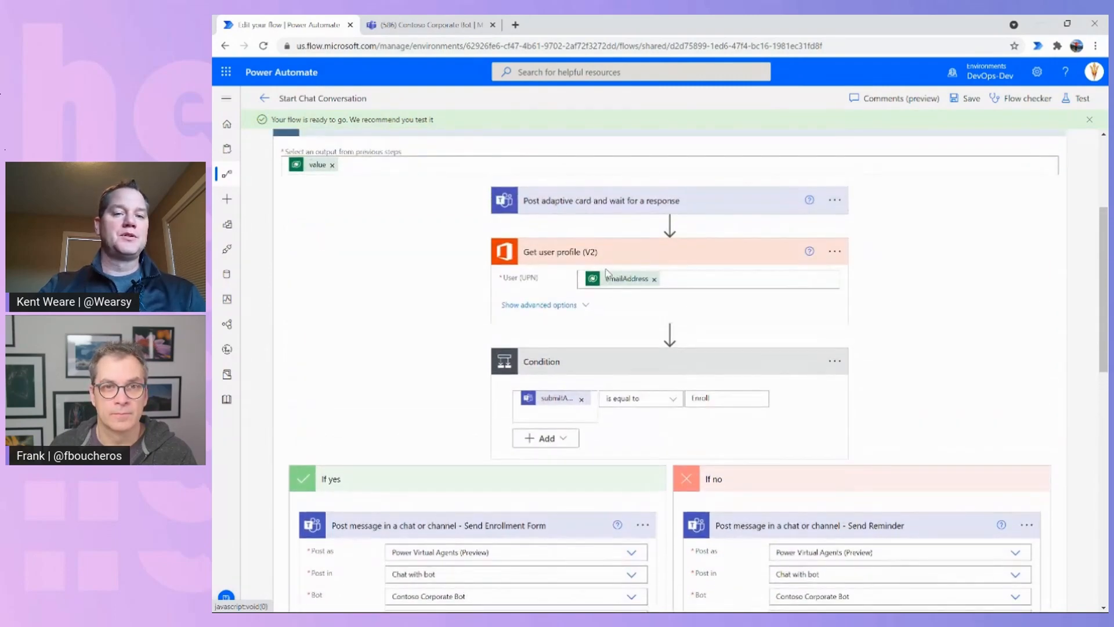
pyautogui.scroll(-3)
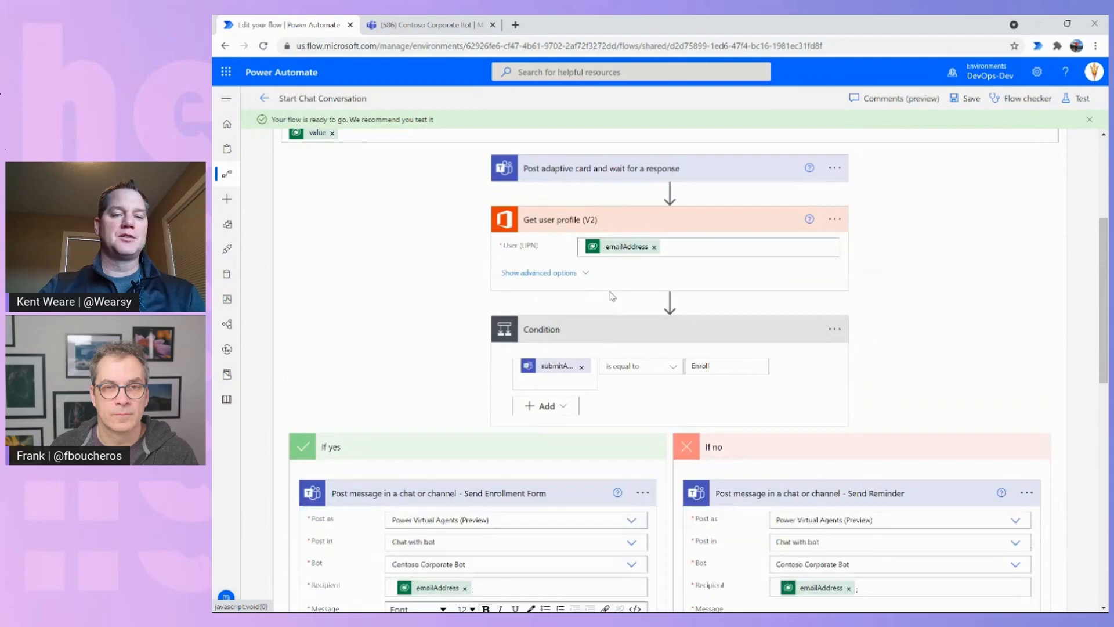
pyautogui.scroll(-3)
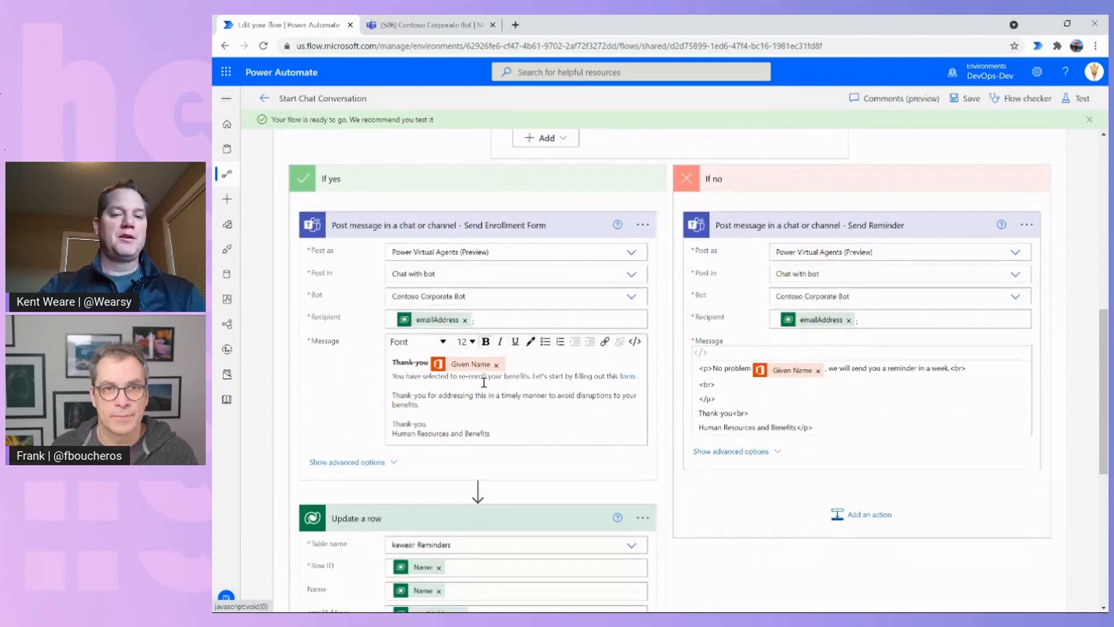
pyautogui.moveTo(471, 364)
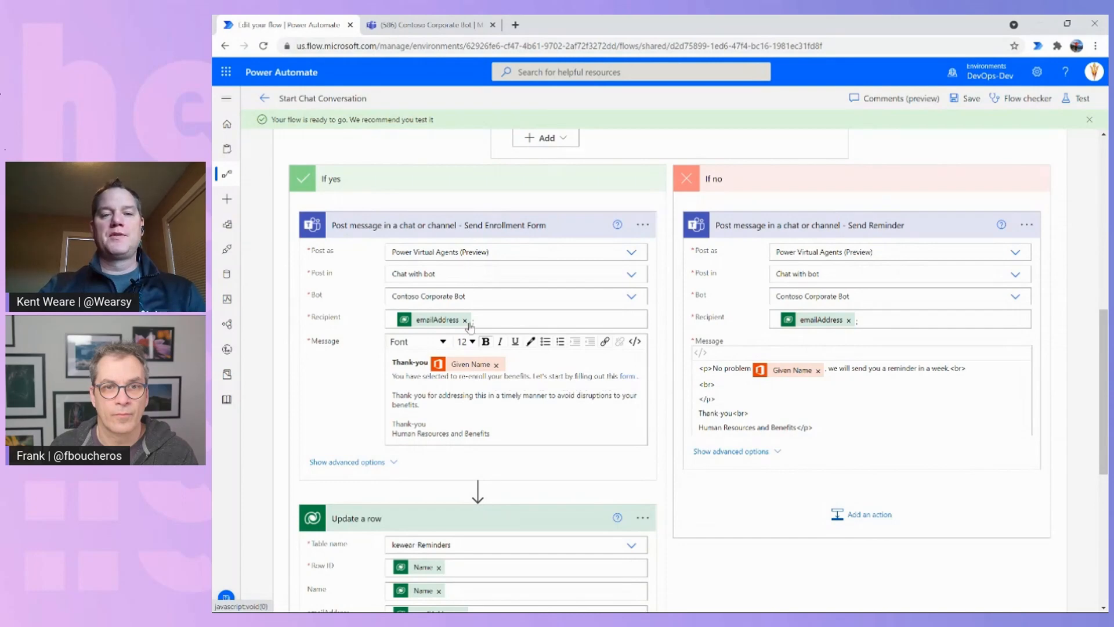
pyautogui.scroll(-3)
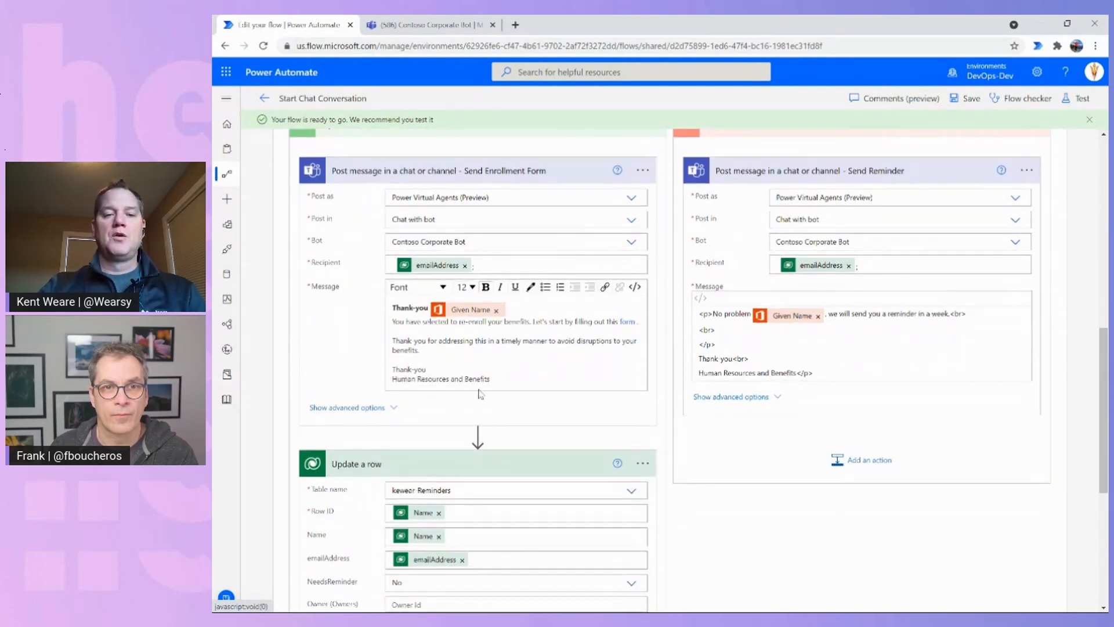
pyautogui.scroll(-3)
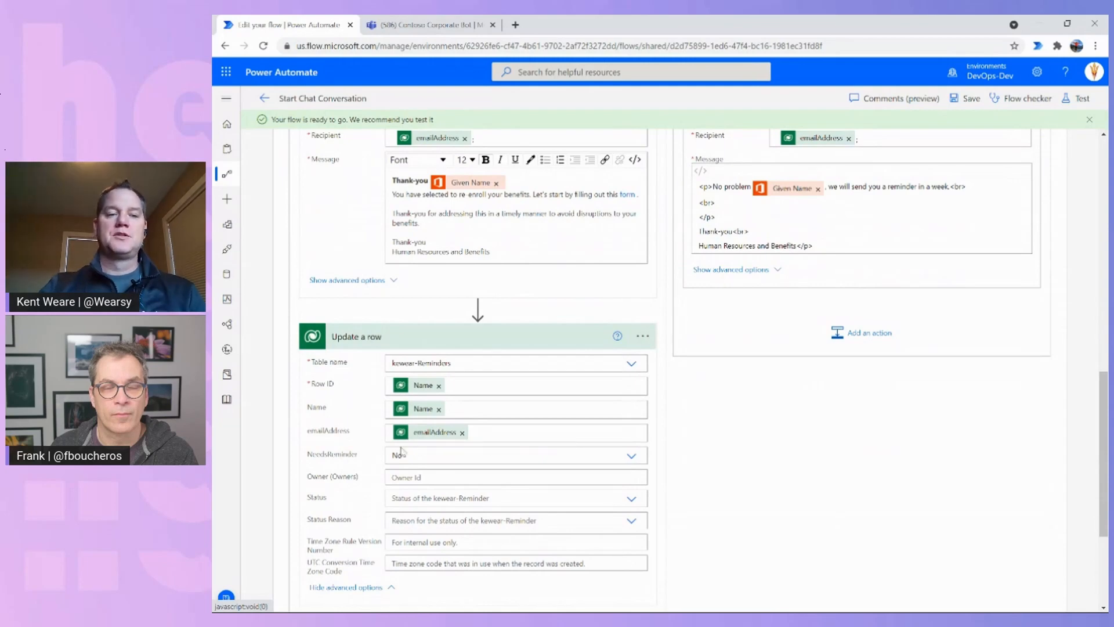
pyautogui.scroll(3)
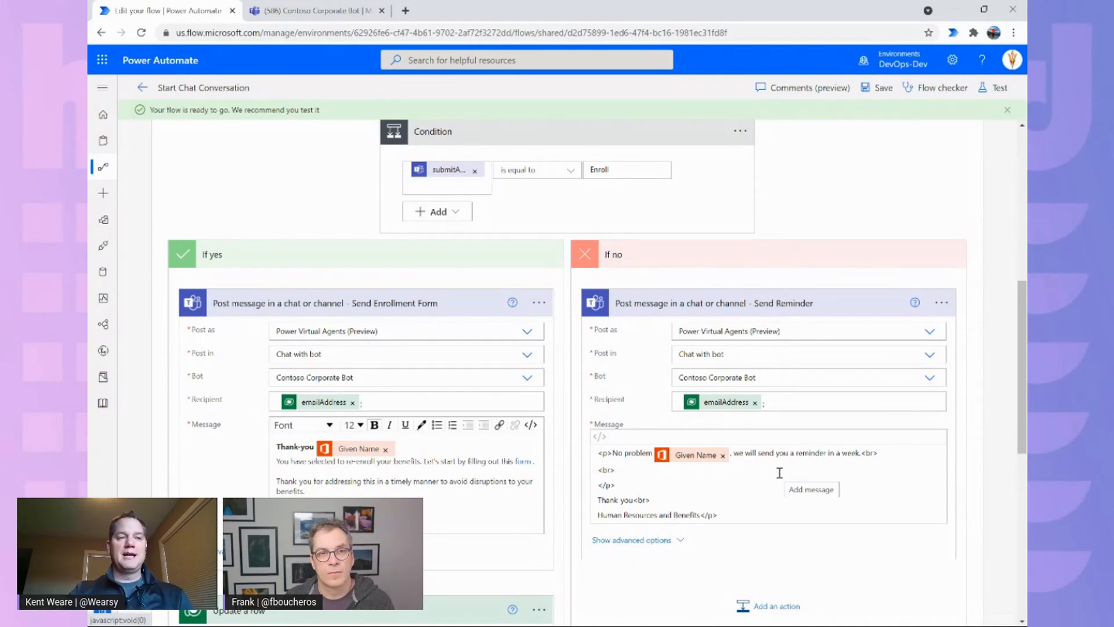
pyautogui.moveTo(791, 132)
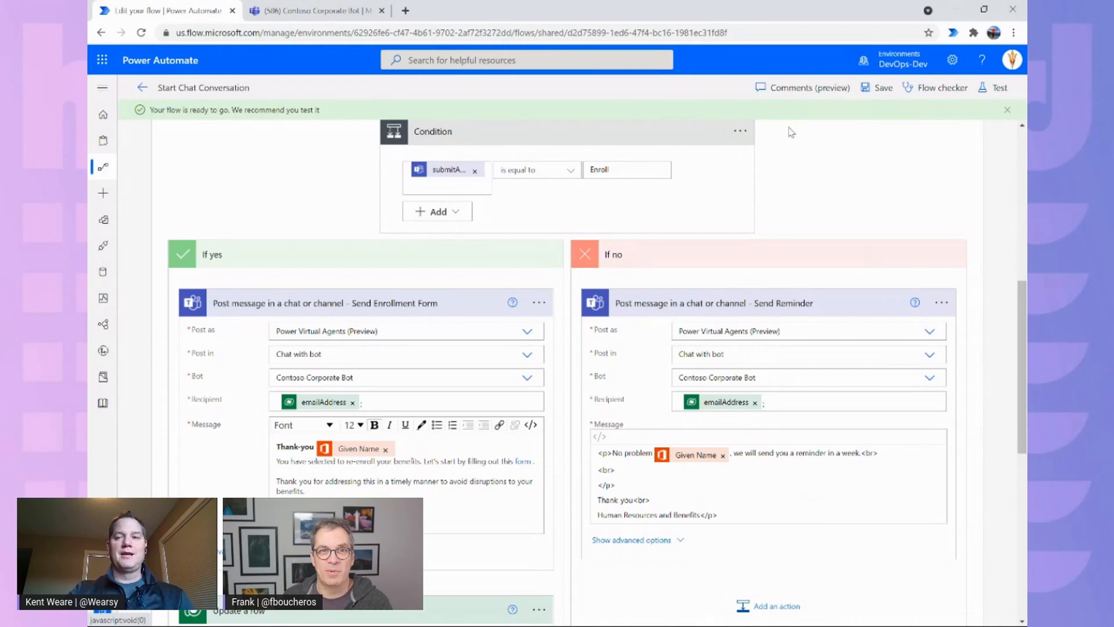
pyautogui.click(997, 88)
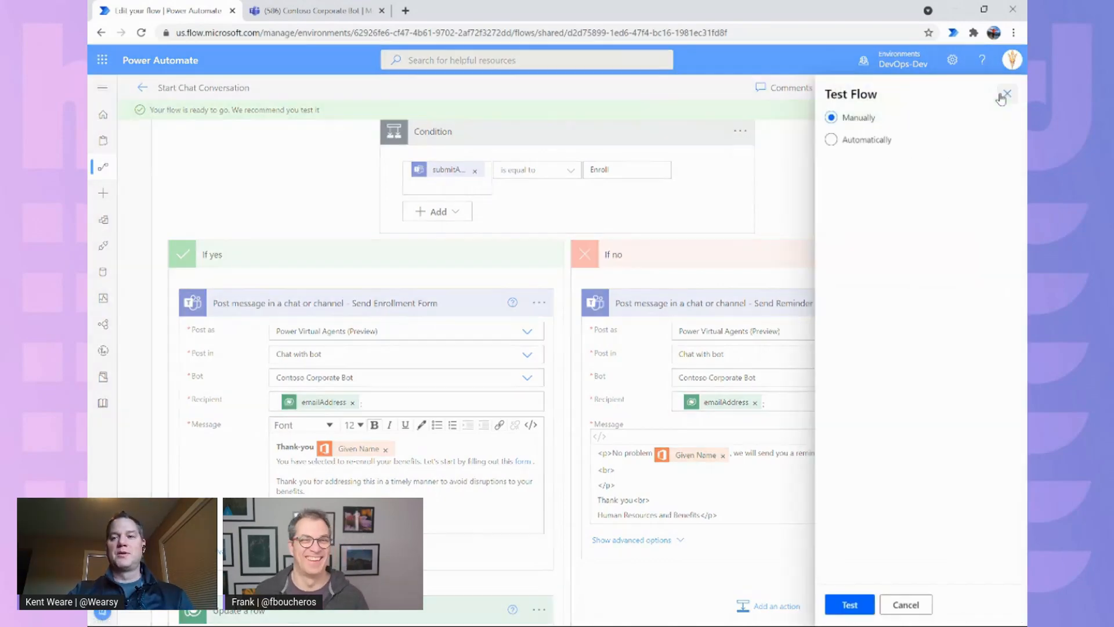
pyautogui.click(849, 604)
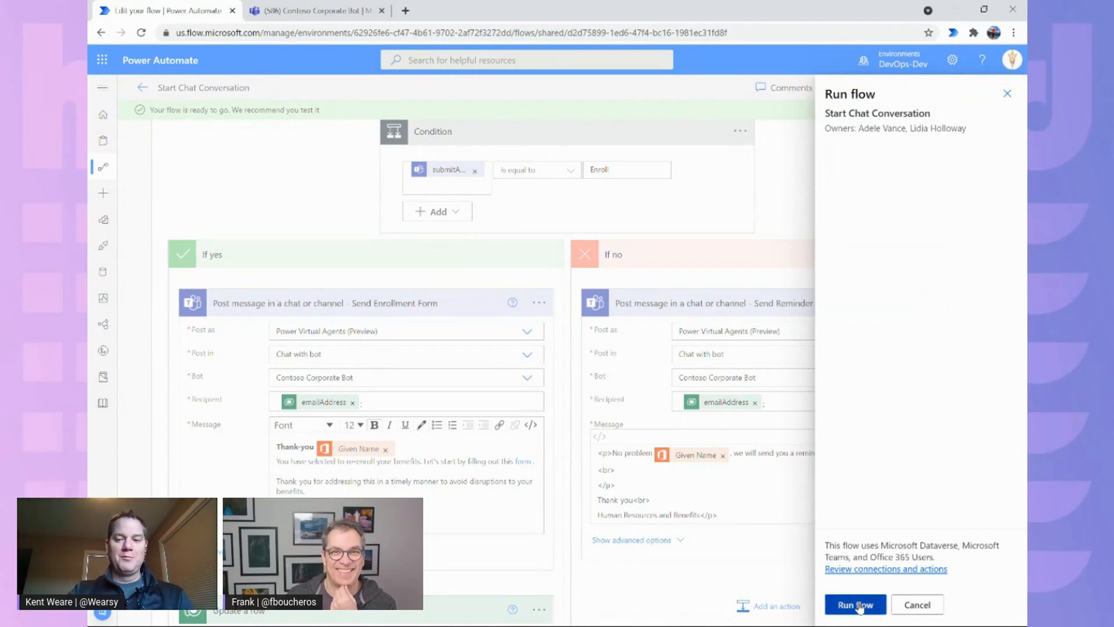
pyautogui.click(854, 605)
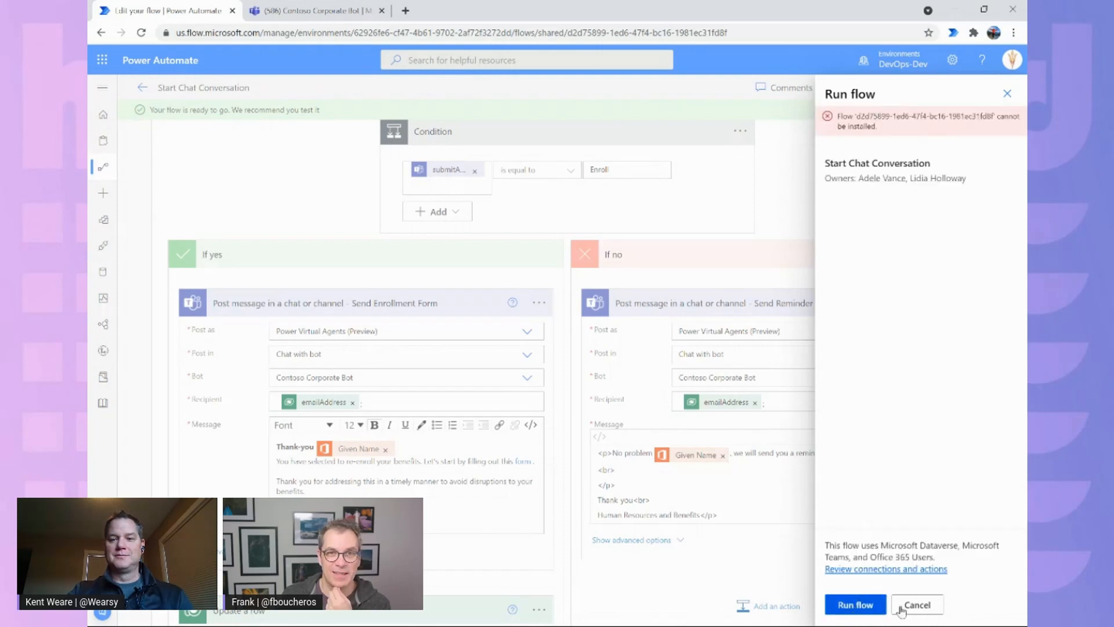
pyautogui.click(916, 605)
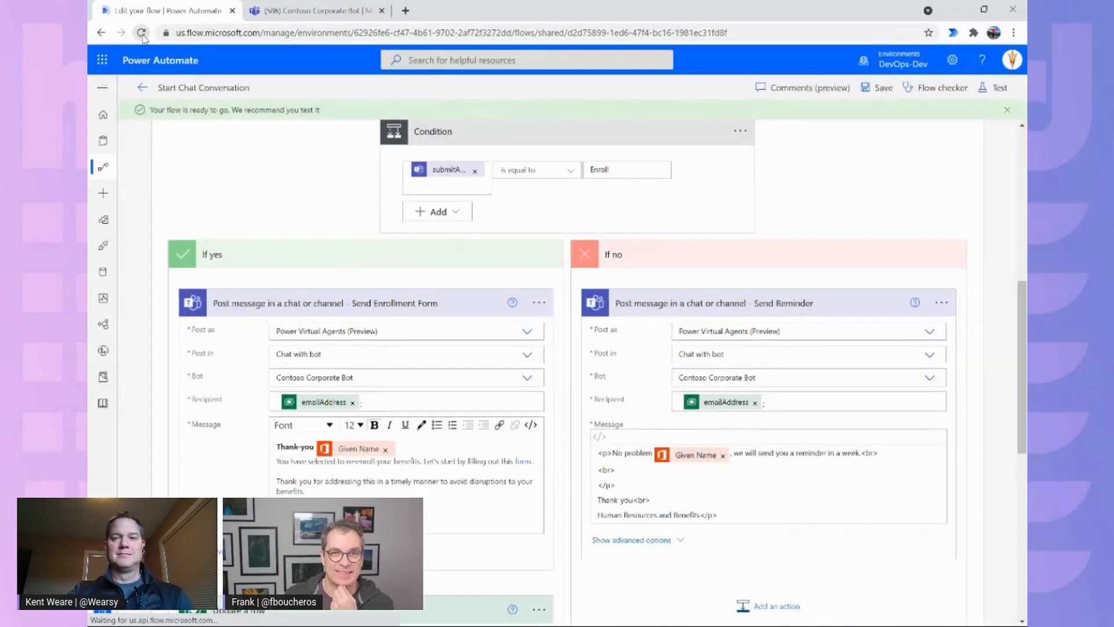
# Reload the flow editor and run a manual test of Start Chat Conversation.
pyautogui.click(141, 33)
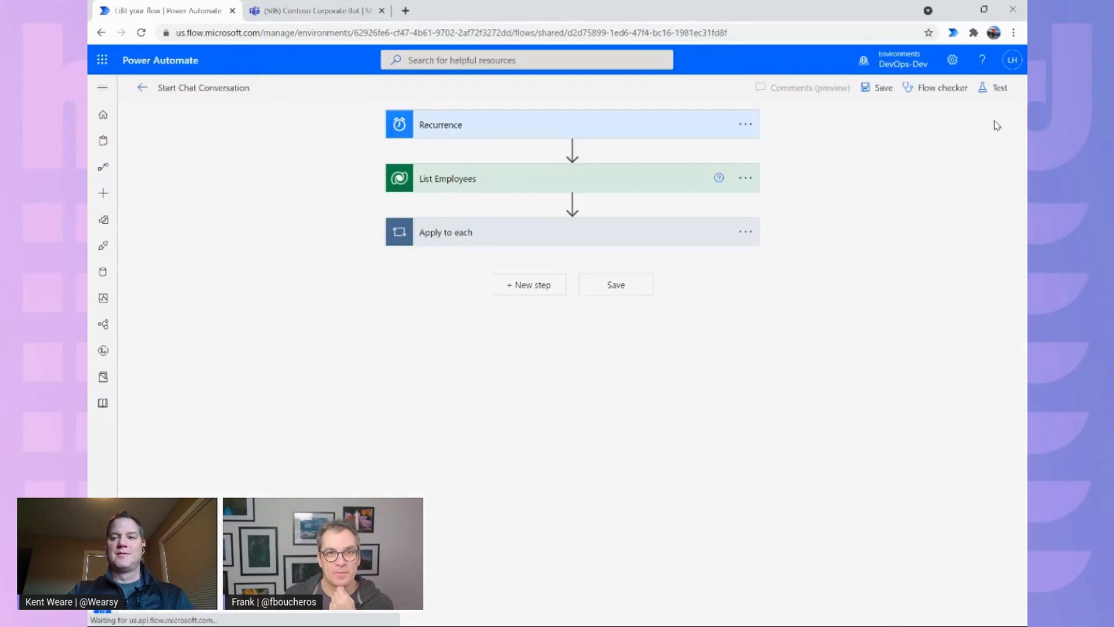
pyautogui.click(998, 88)
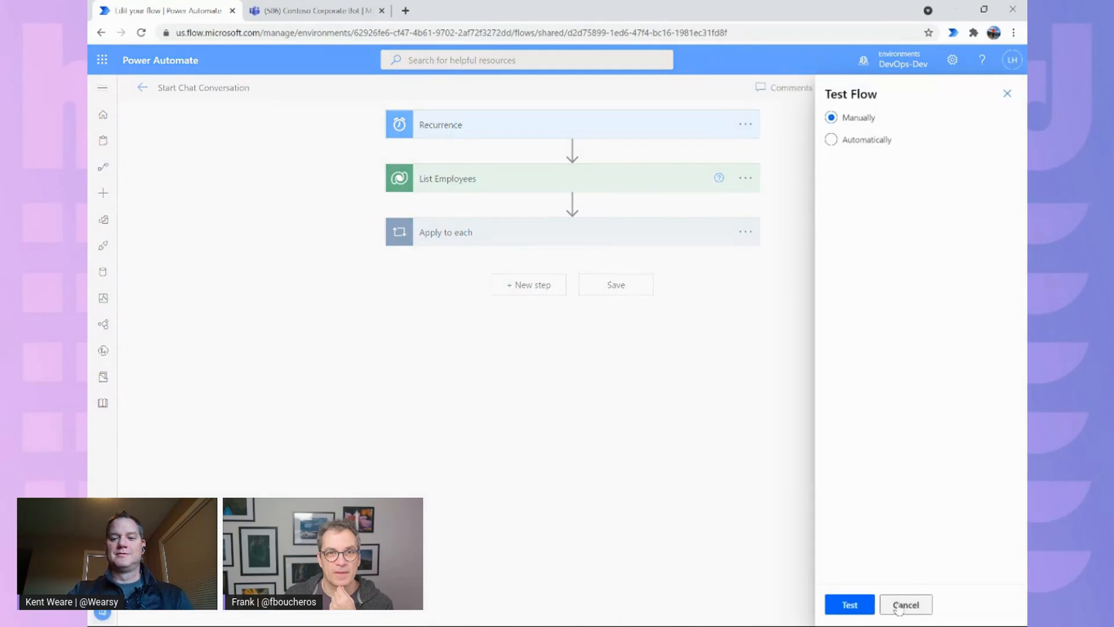
pyautogui.click(849, 604)
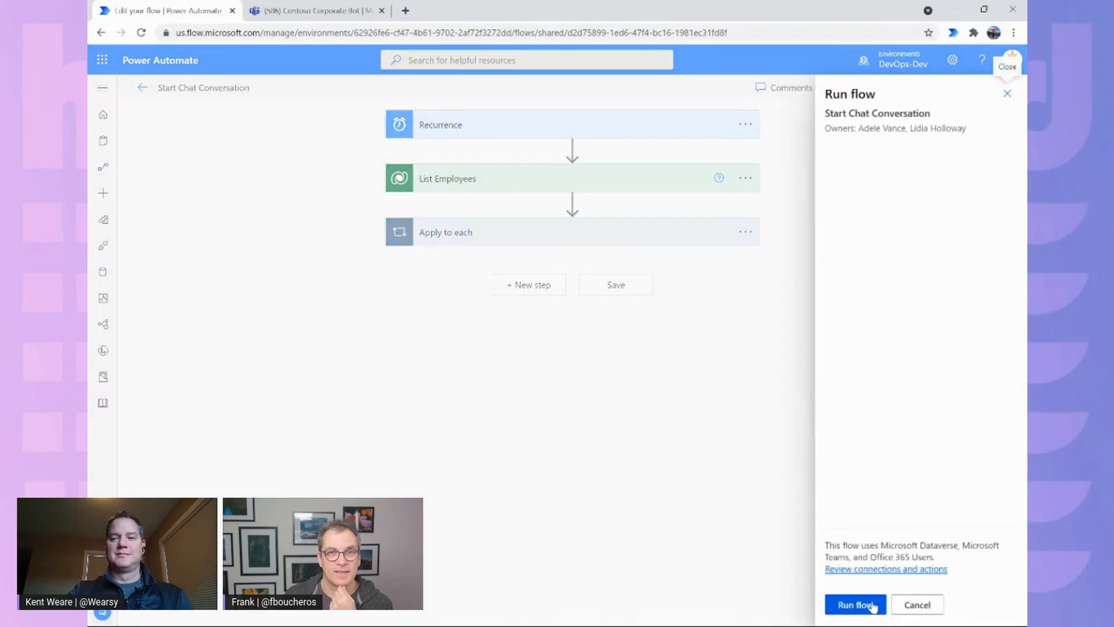
pyautogui.click(854, 604)
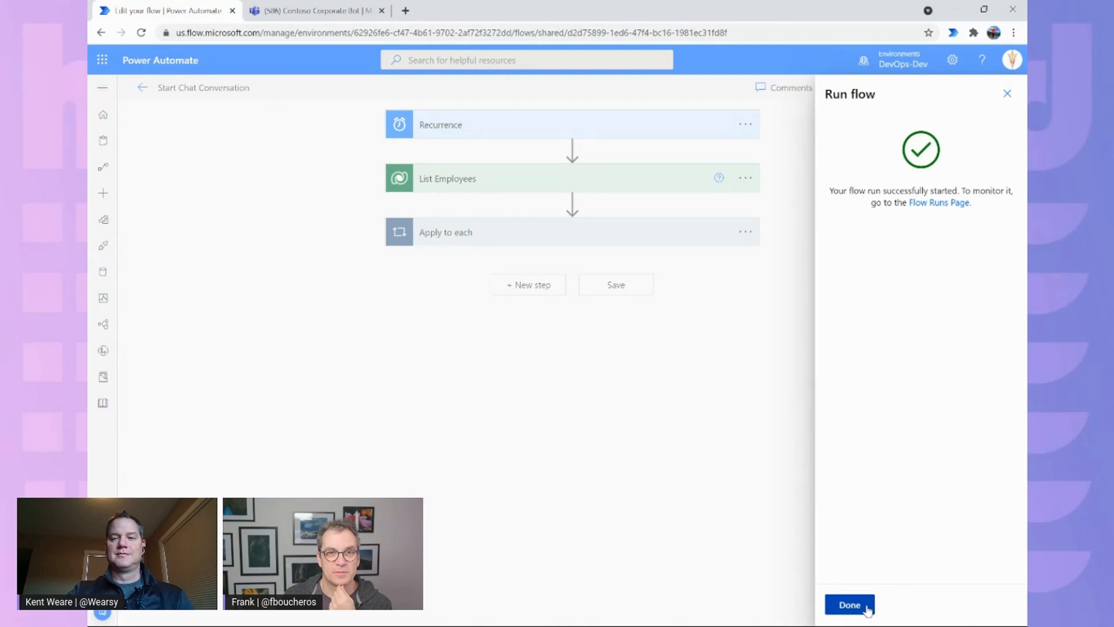
pyautogui.click(848, 605)
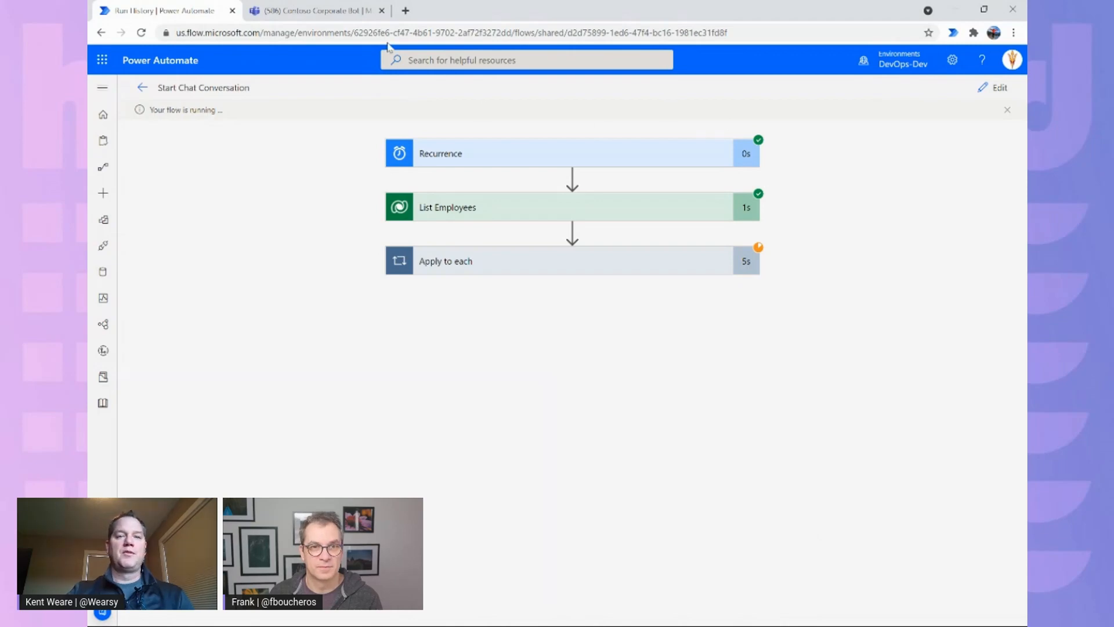
# Answer Remind on the Benefits Re-enrollment card in the Teams bot chat.
pyautogui.click(313, 9)
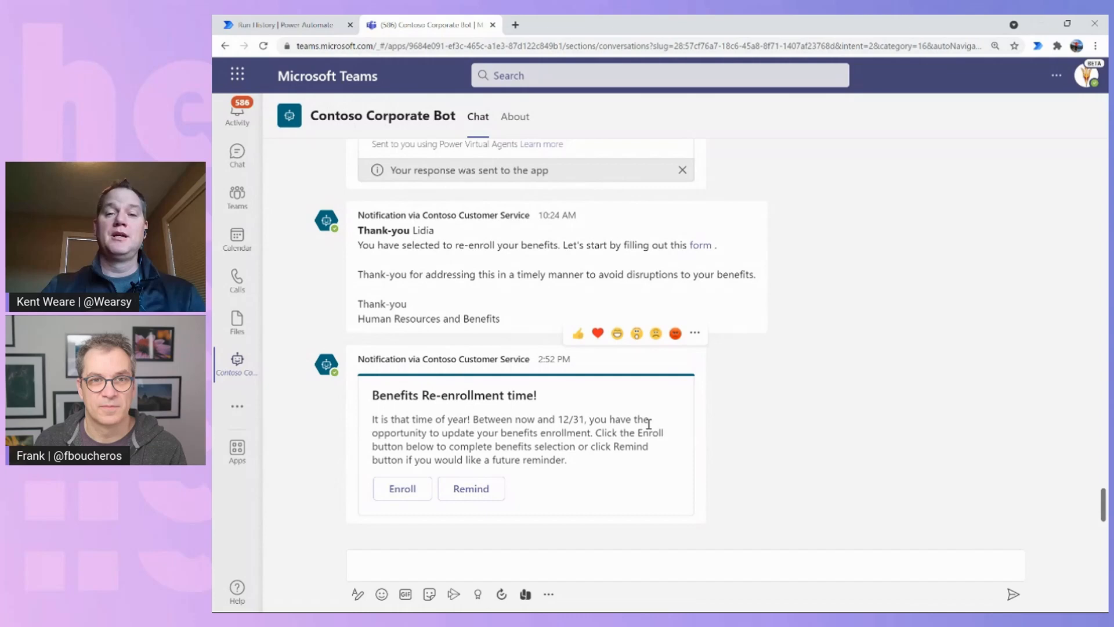
pyautogui.moveTo(681, 503)
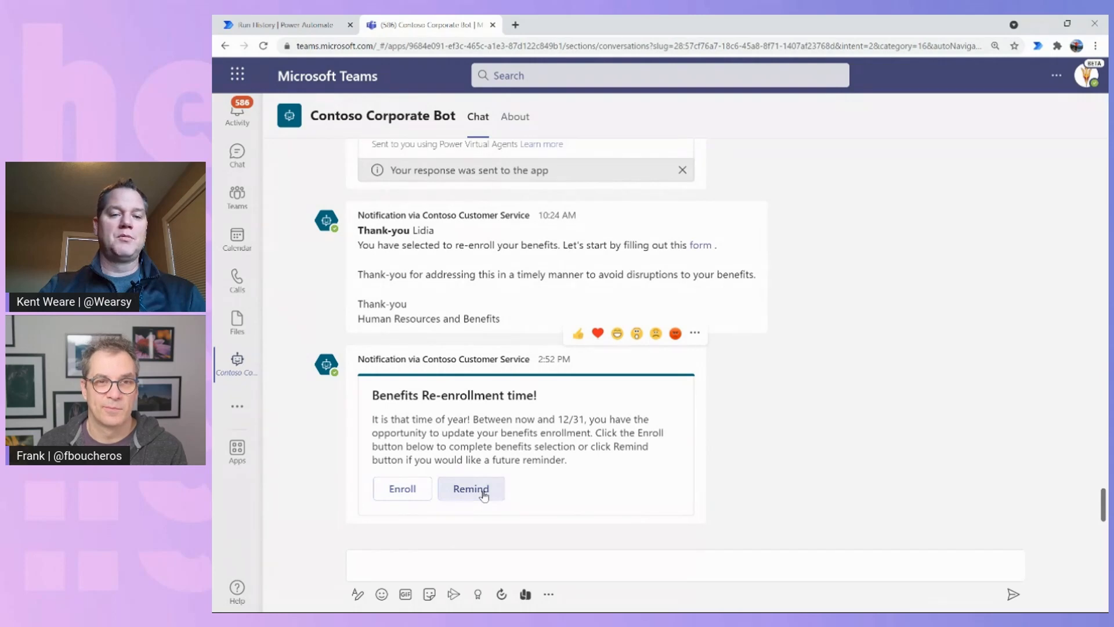
pyautogui.click(471, 488)
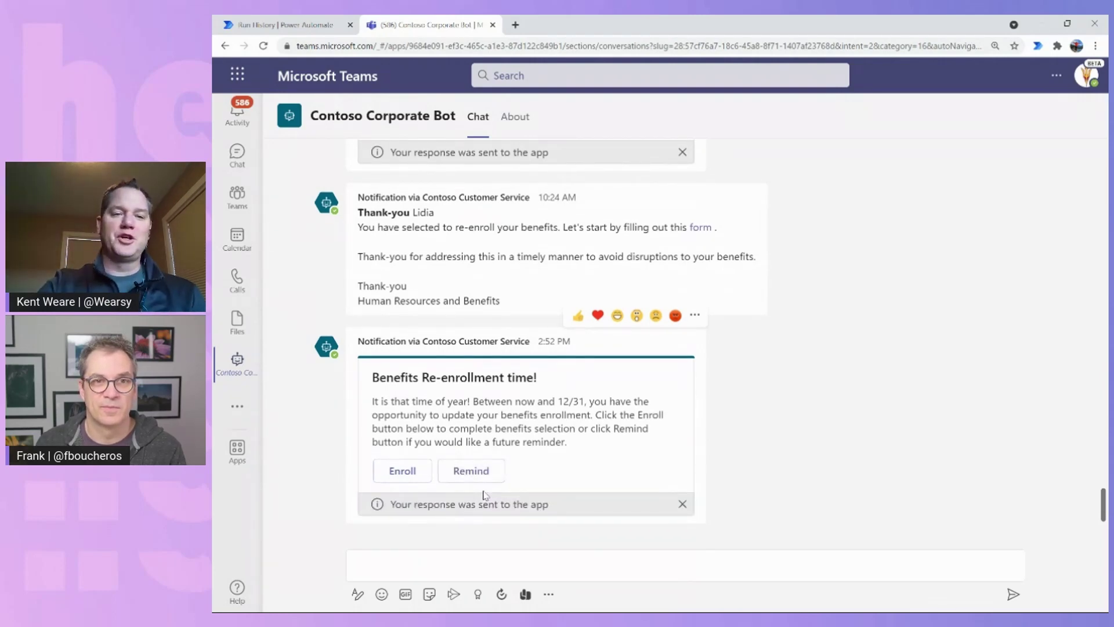
pyautogui.click(401, 471)
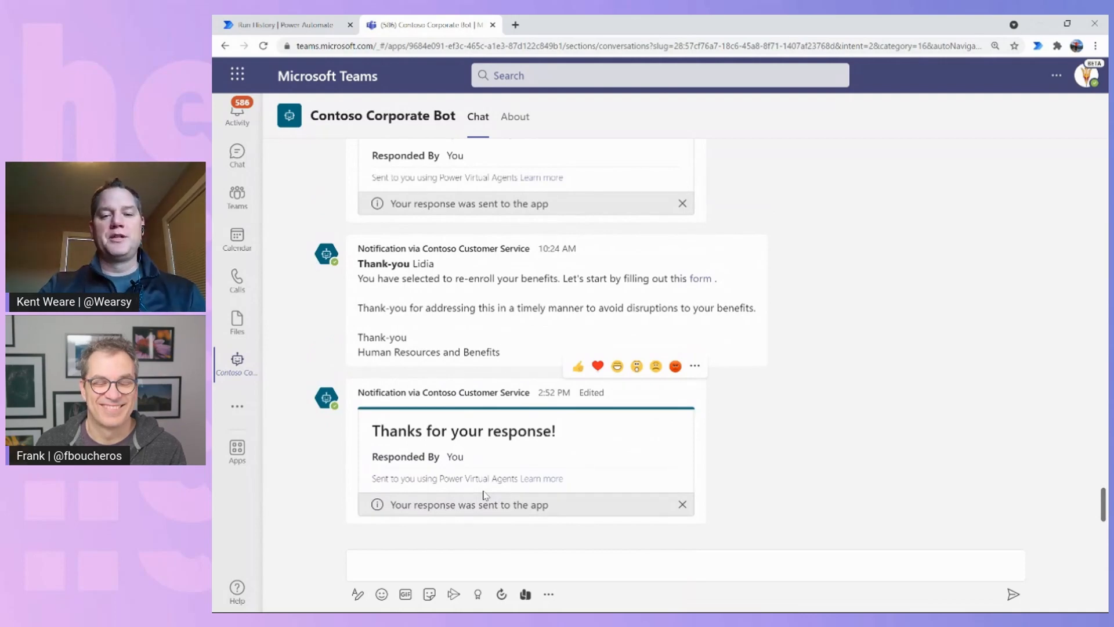
pyautogui.scroll(-3)
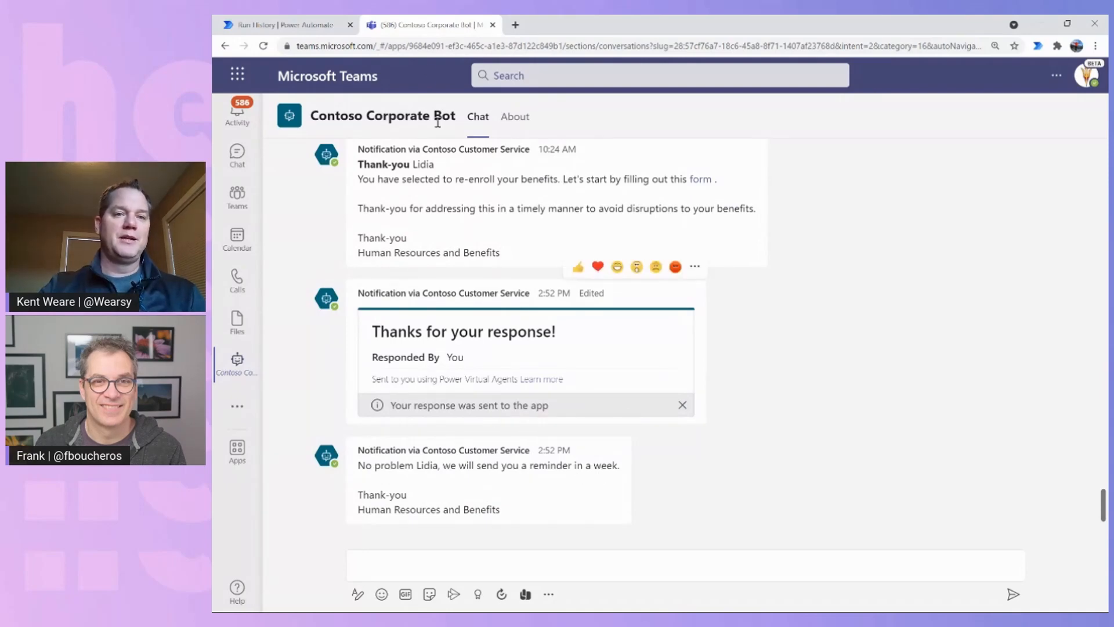
# Start another manual test run of the flow, then return to Teams.
pyautogui.click(285, 24)
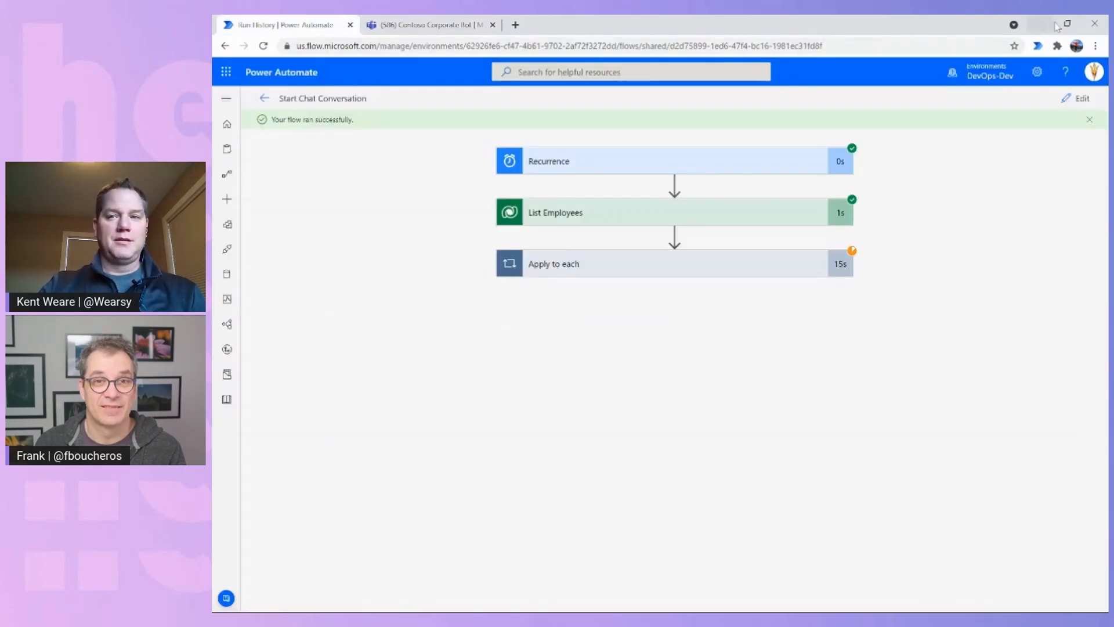
pyautogui.click(1080, 98)
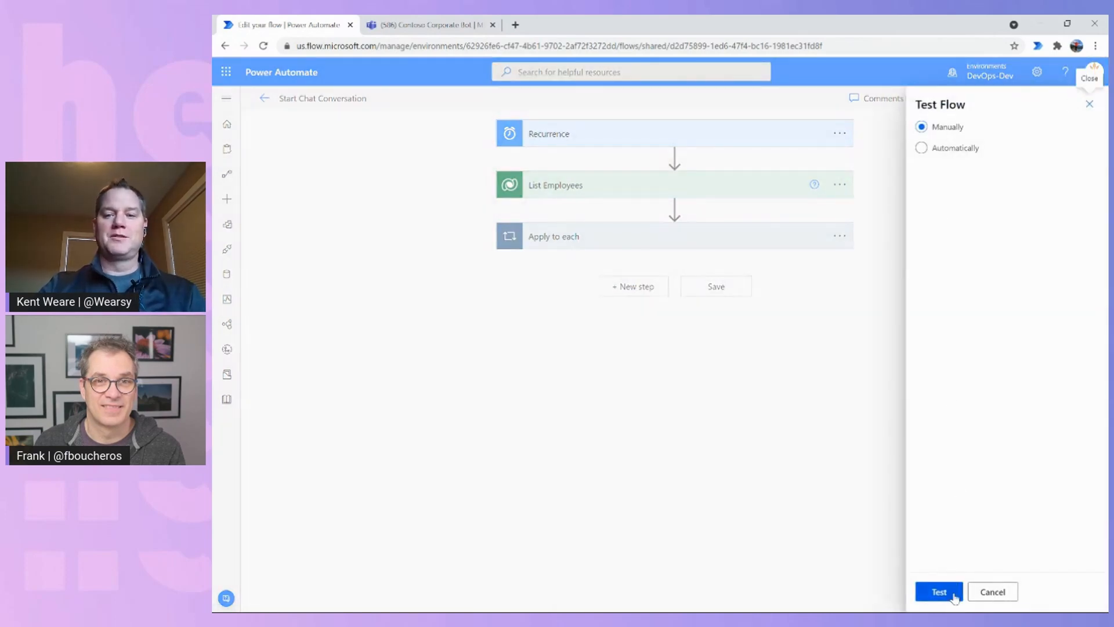
pyautogui.click(937, 592)
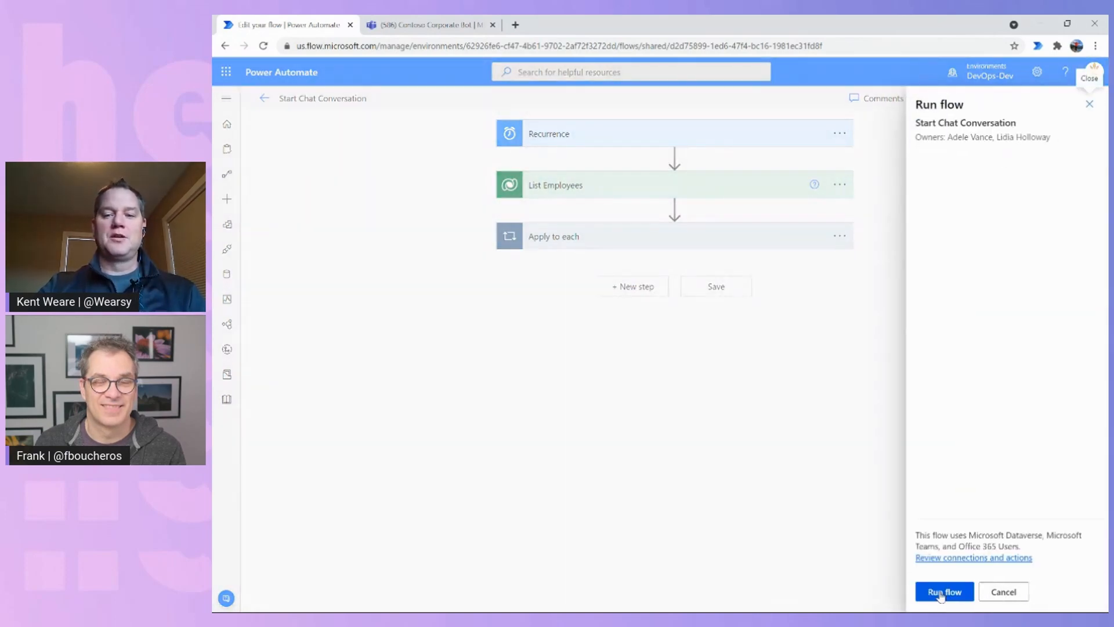
pyautogui.click(943, 591)
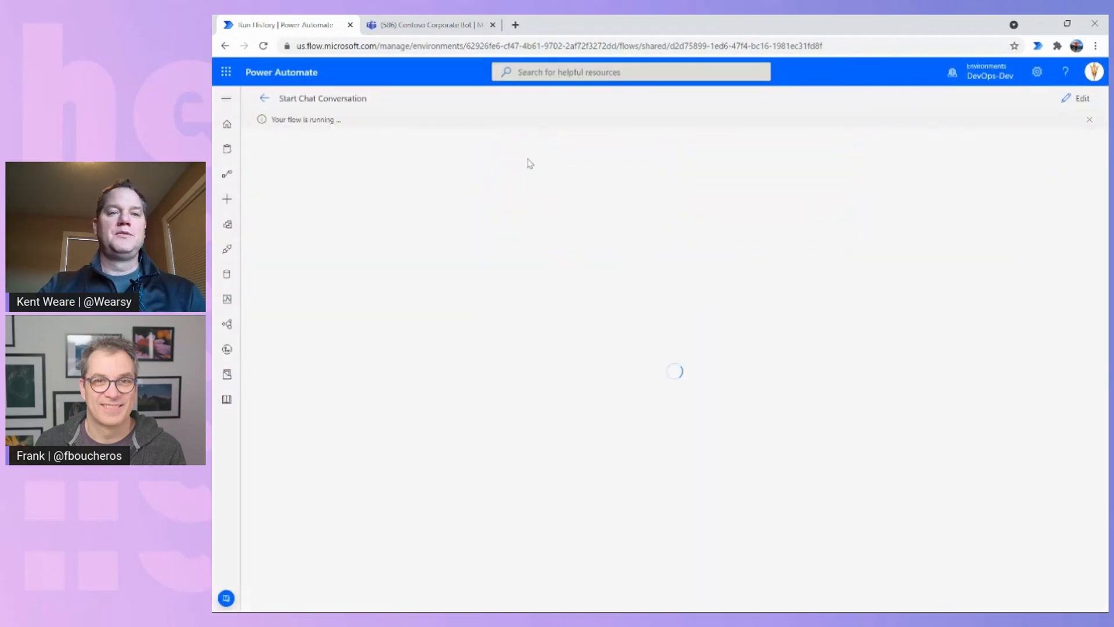
pyautogui.click(430, 25)
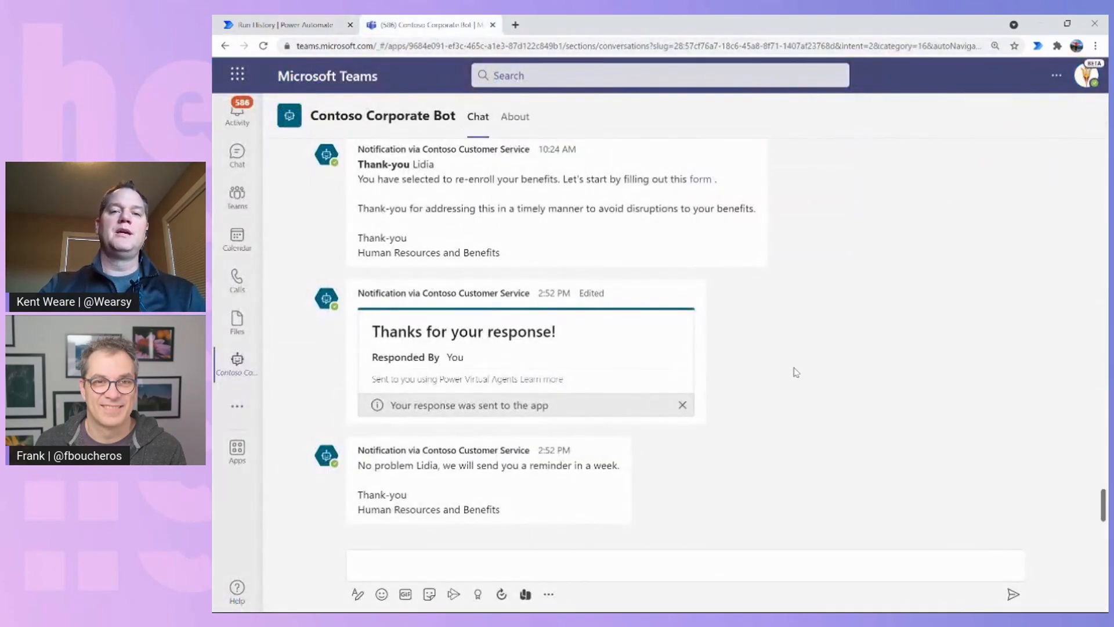
# Choose Enroll on the new benefits card and follow the bot's form link.
pyautogui.scroll(-3)
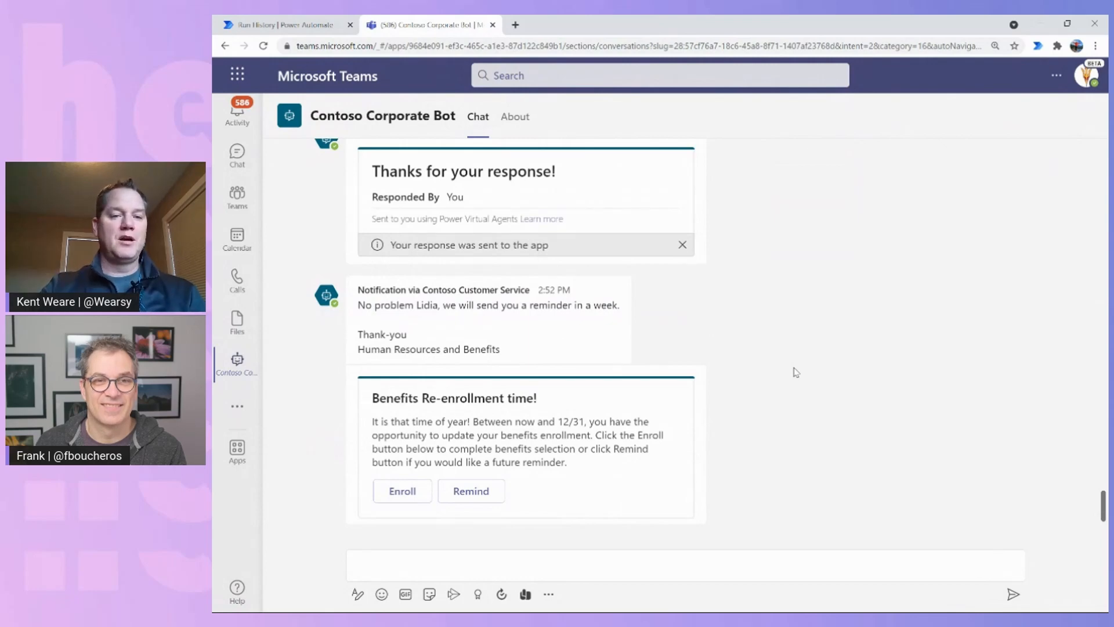
pyautogui.moveTo(784, 366)
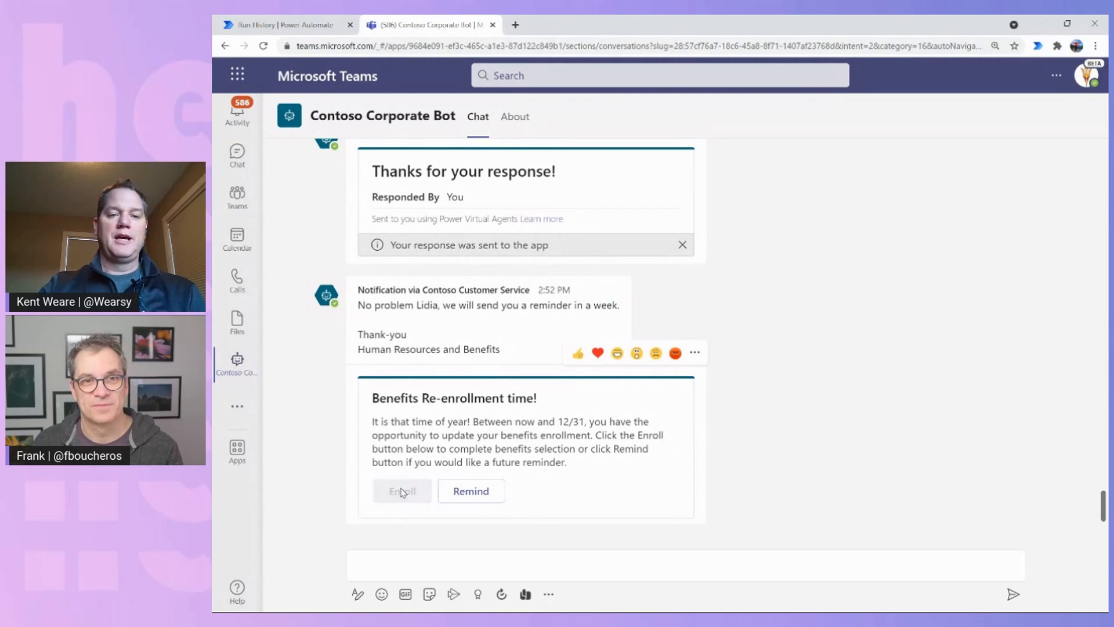
pyautogui.click(402, 490)
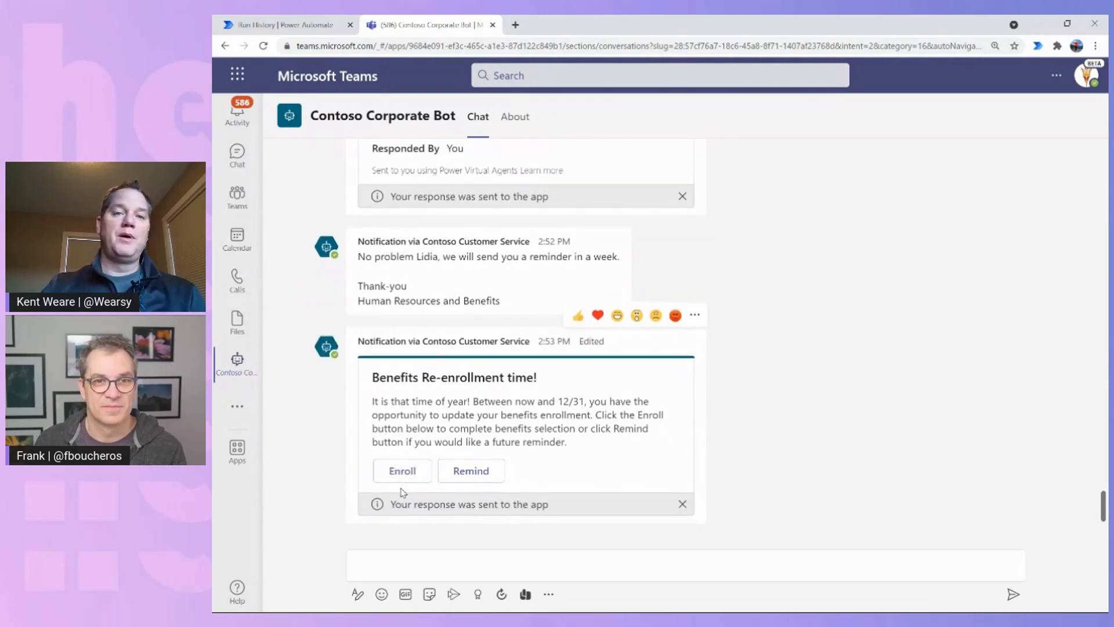
pyautogui.click(401, 470)
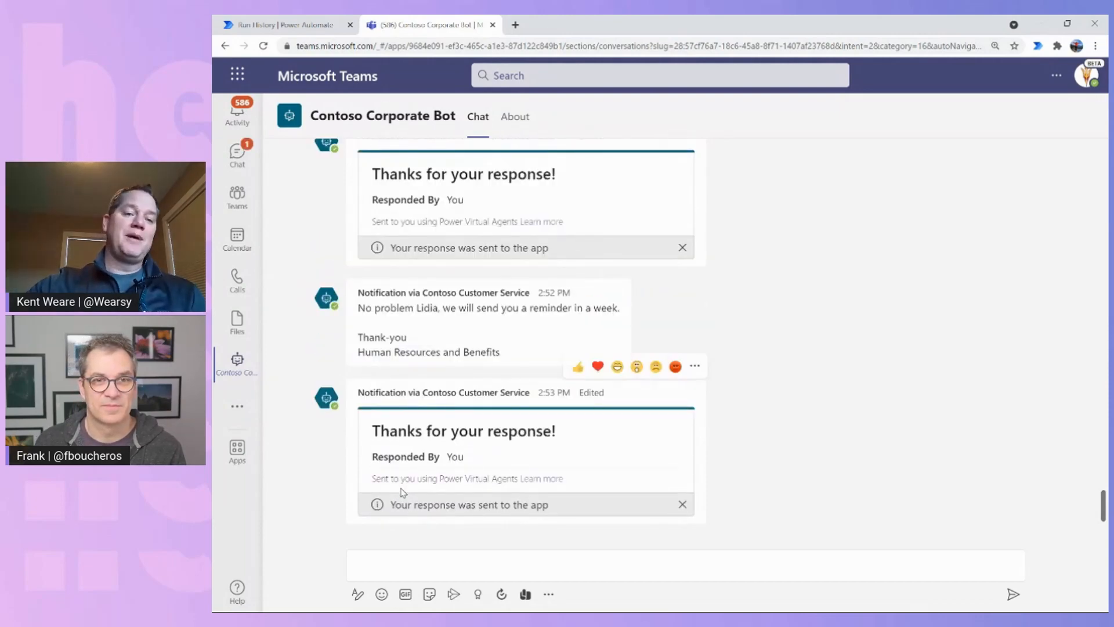
pyautogui.scroll(-3)
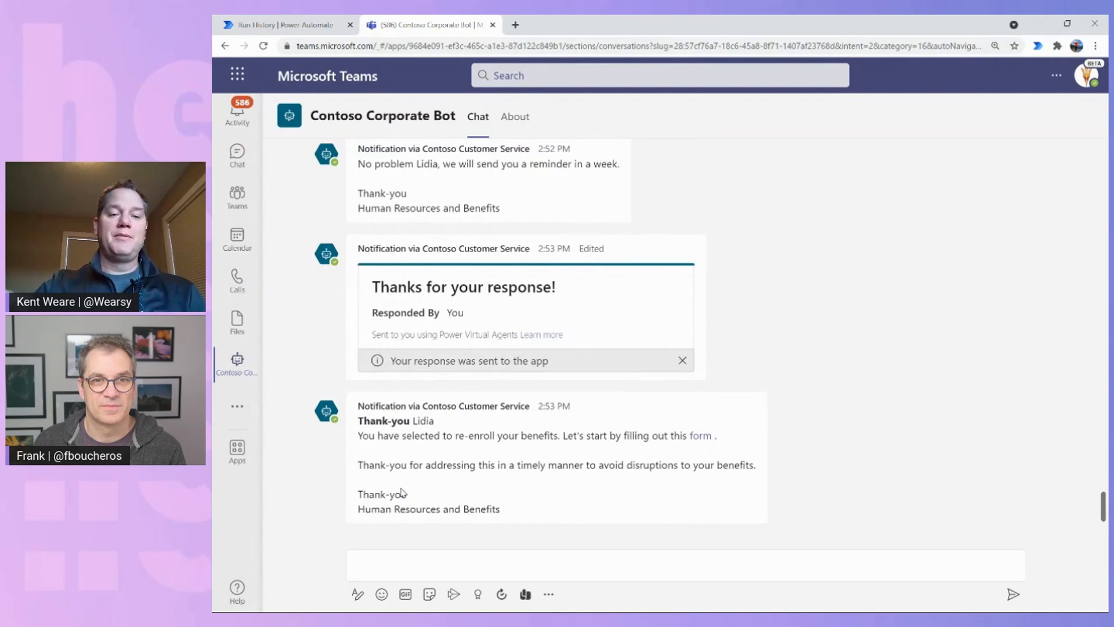
pyautogui.moveTo(760, 454)
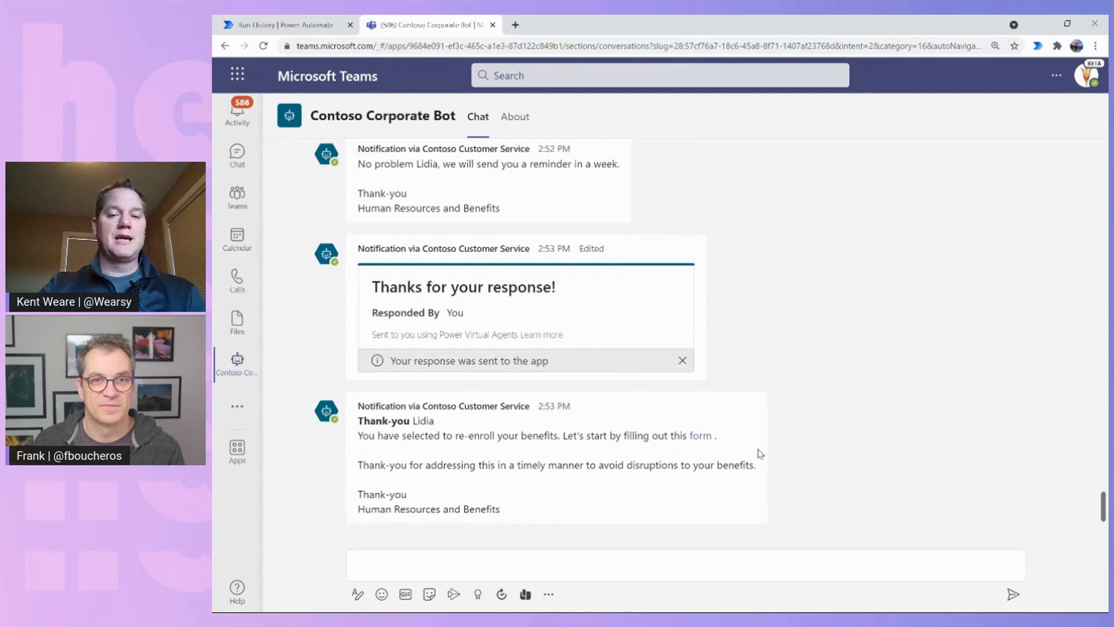
pyautogui.click(700, 436)
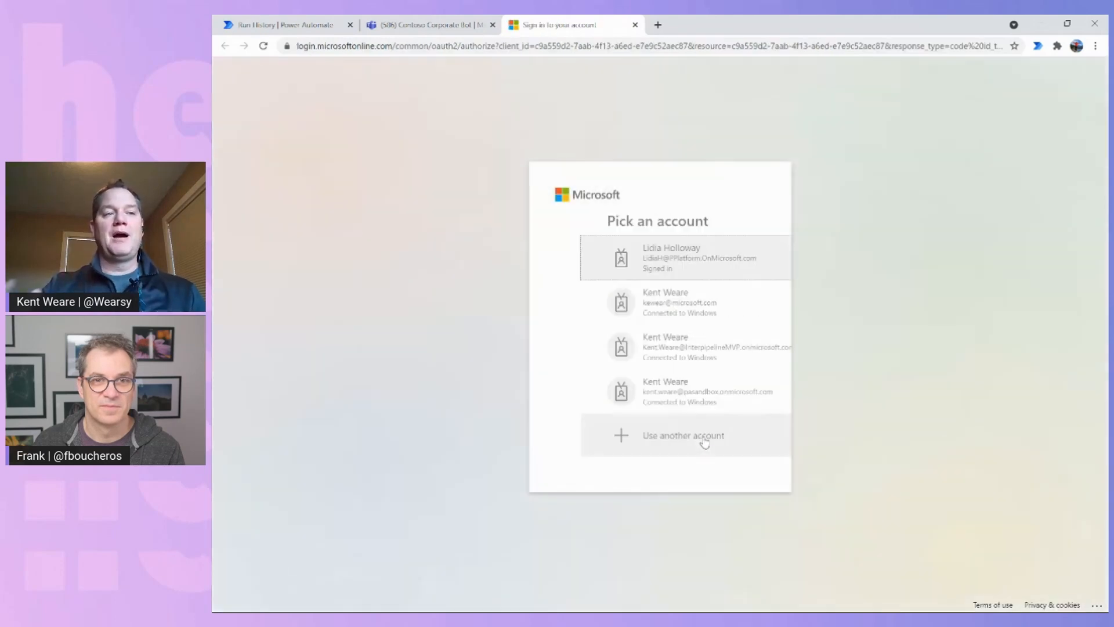
# Pick the signed-in account to load the Contoso Benefits Enrollment Form.
pyautogui.click(657, 258)
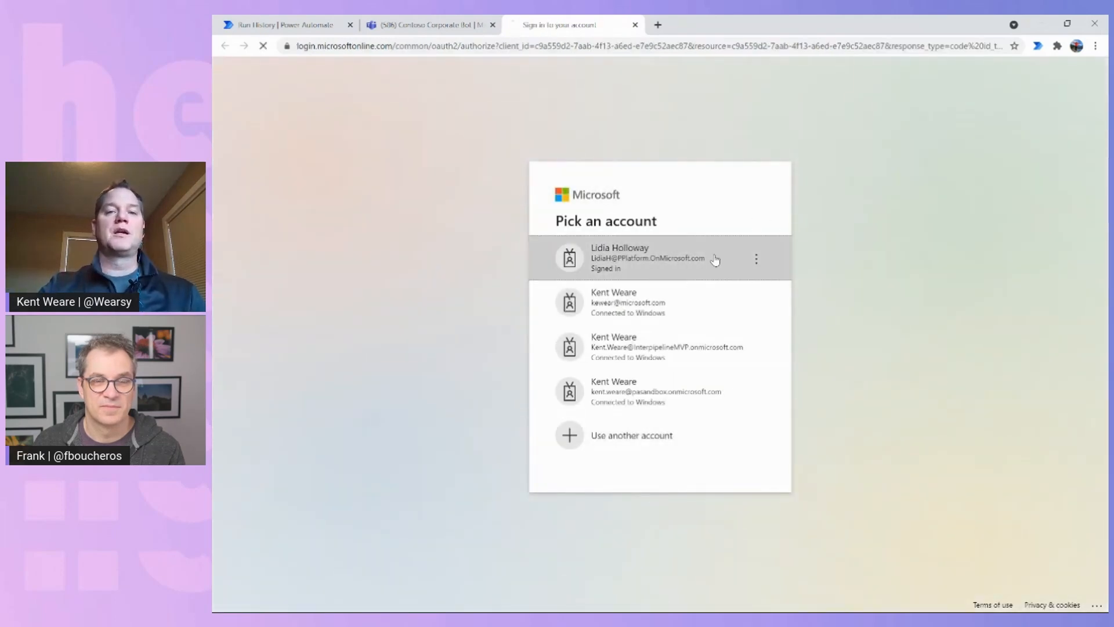
pyautogui.click(639, 257)
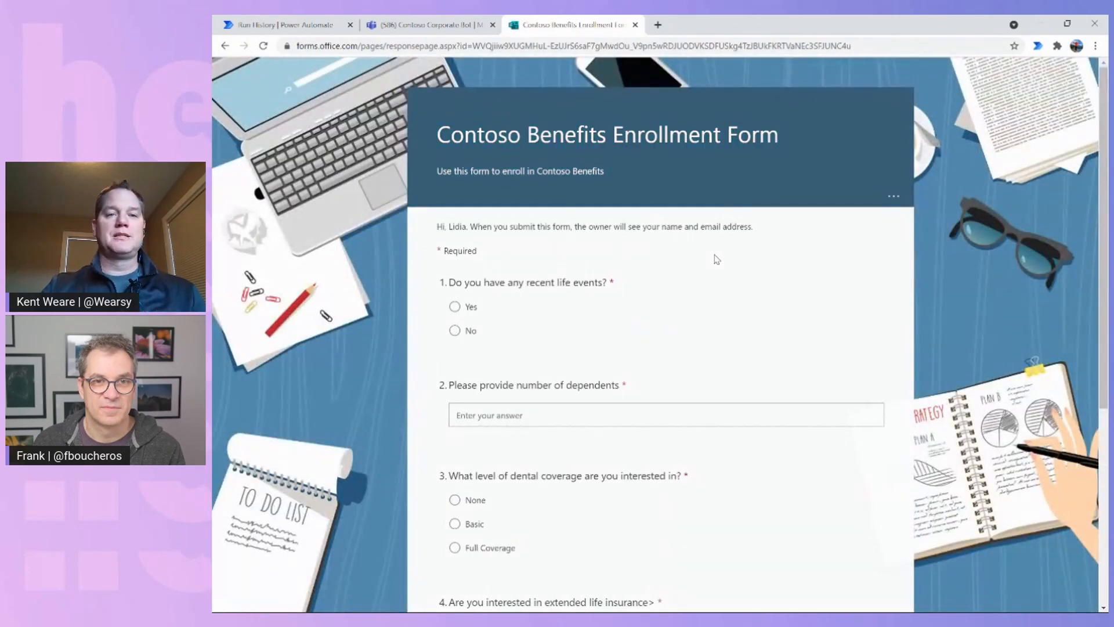